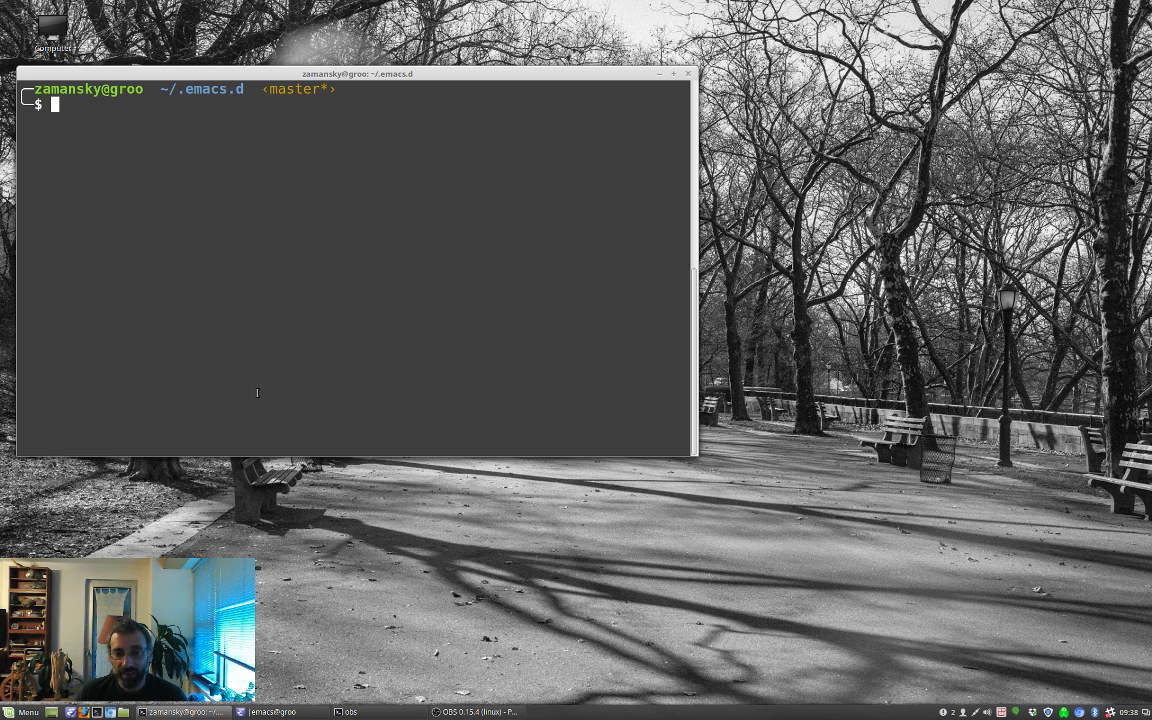
Type a few test letters at the terminal prompt and clear them again.
text(ss)
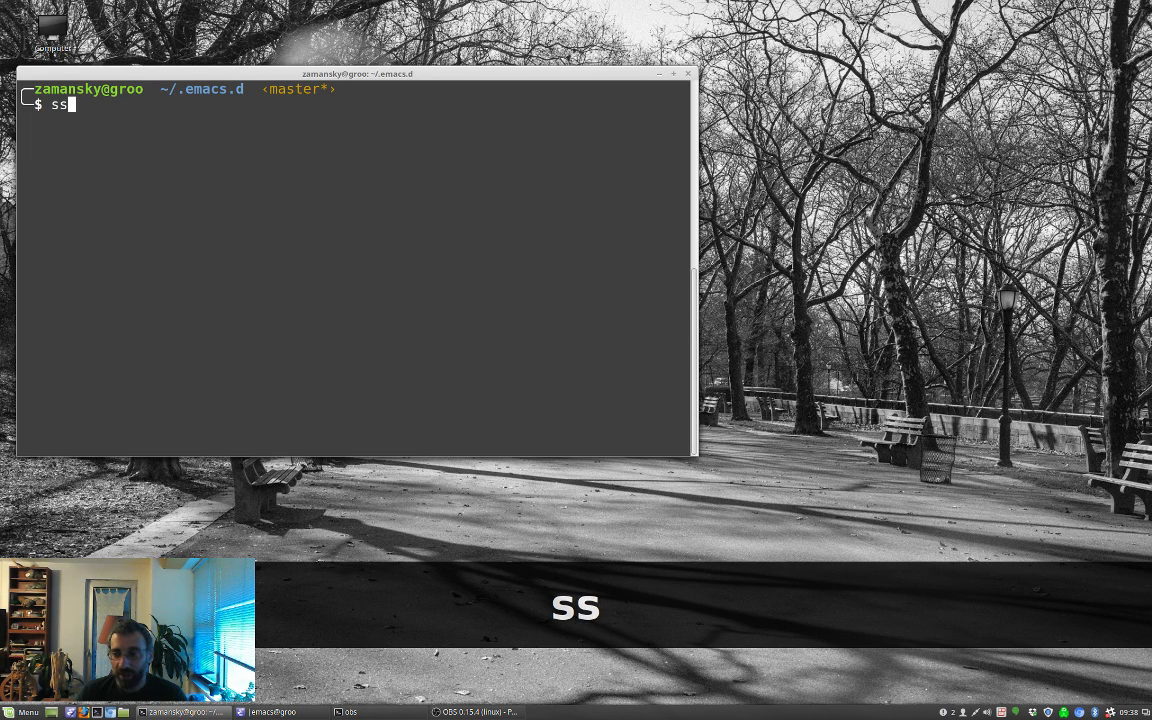
text(sdd)
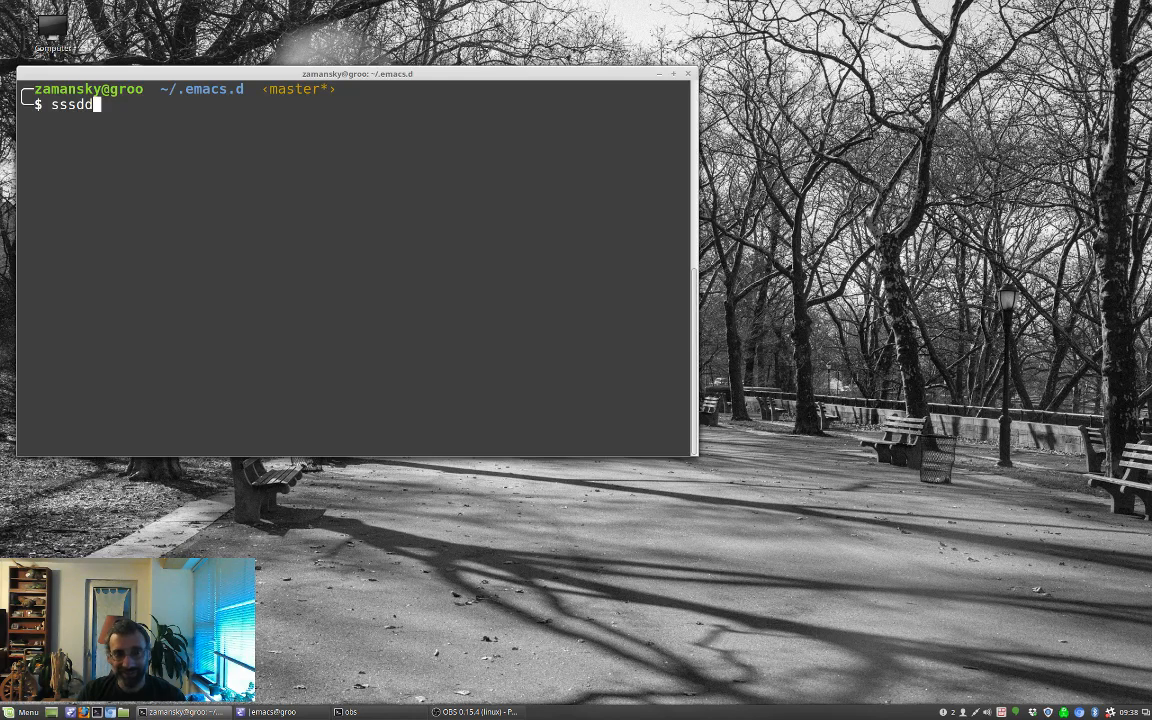
text(ff)
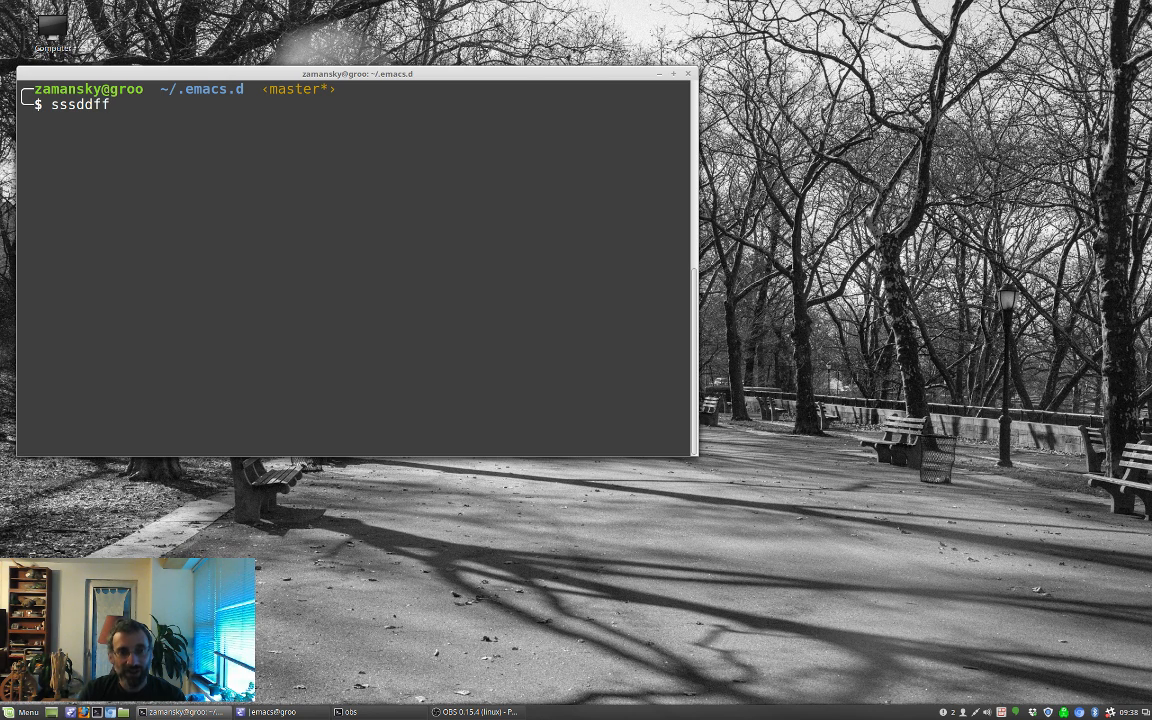
text(dd)
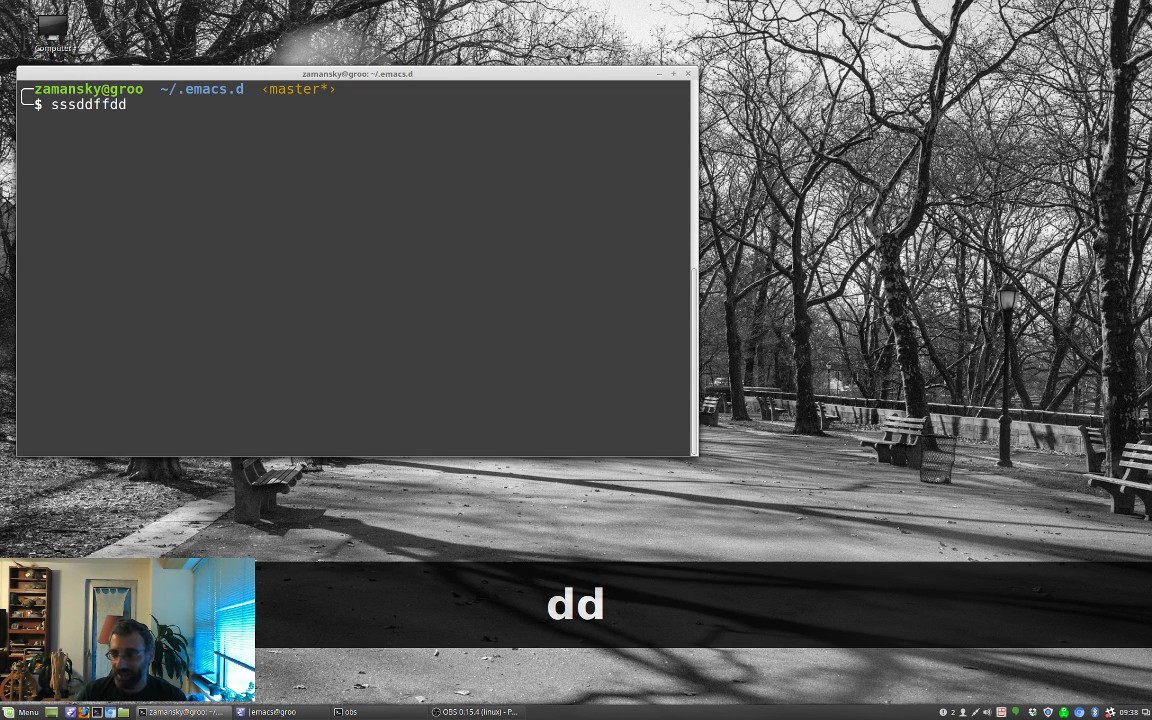
text(ee)
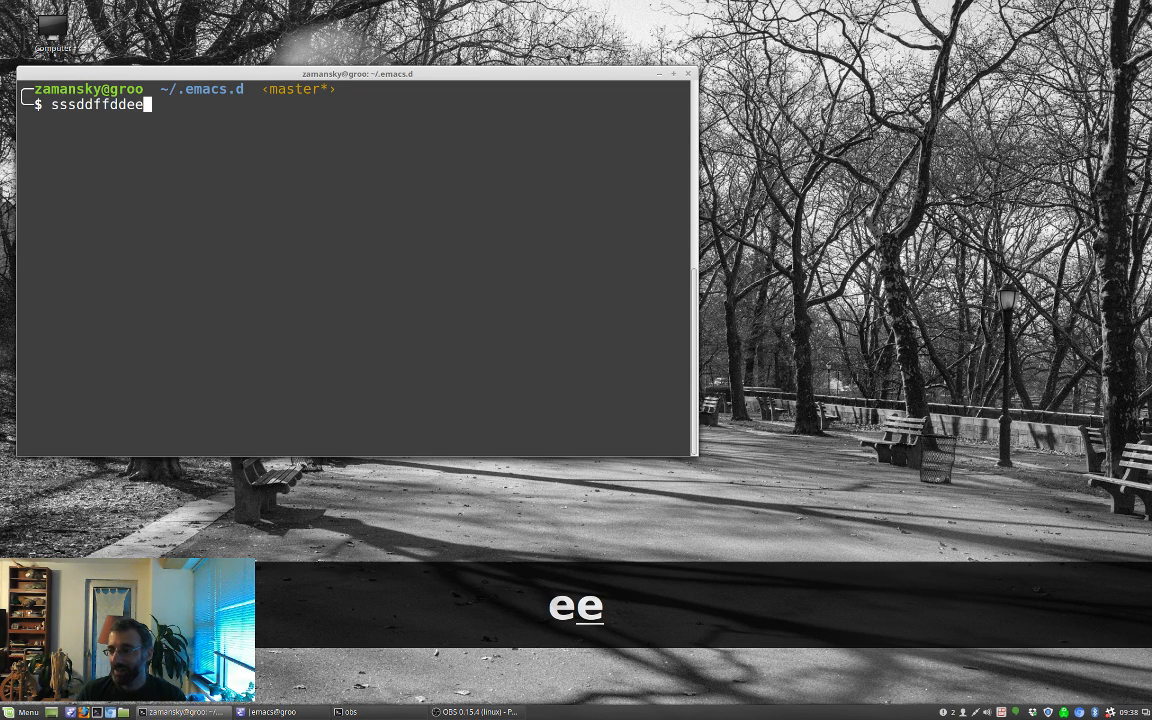
text(e)
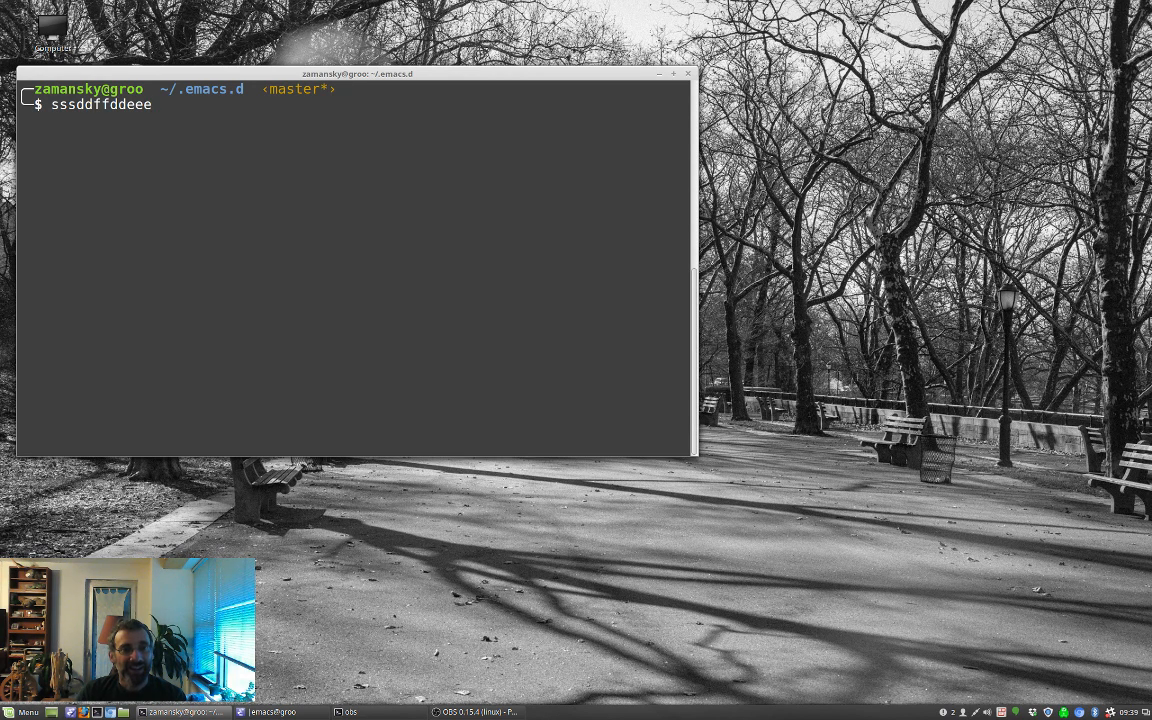
key(BackSpace)
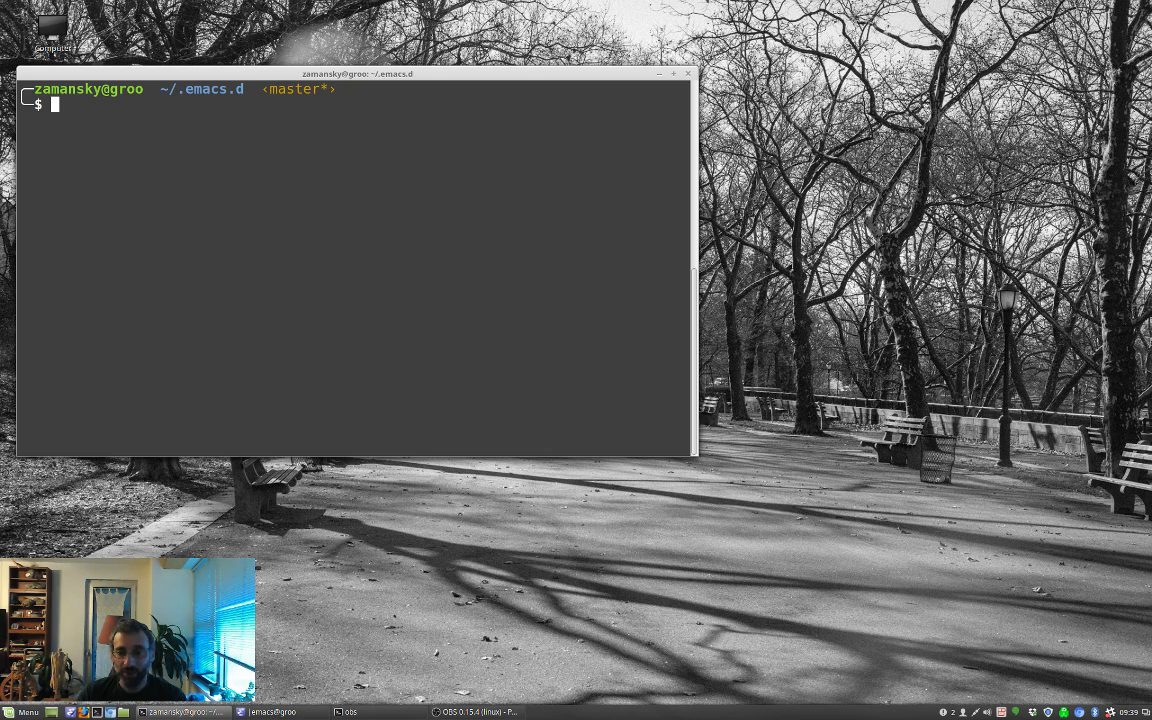
Launch emacs from the terminal, enlarge its window and type 'line one' in *scratch*.
text(emacs)
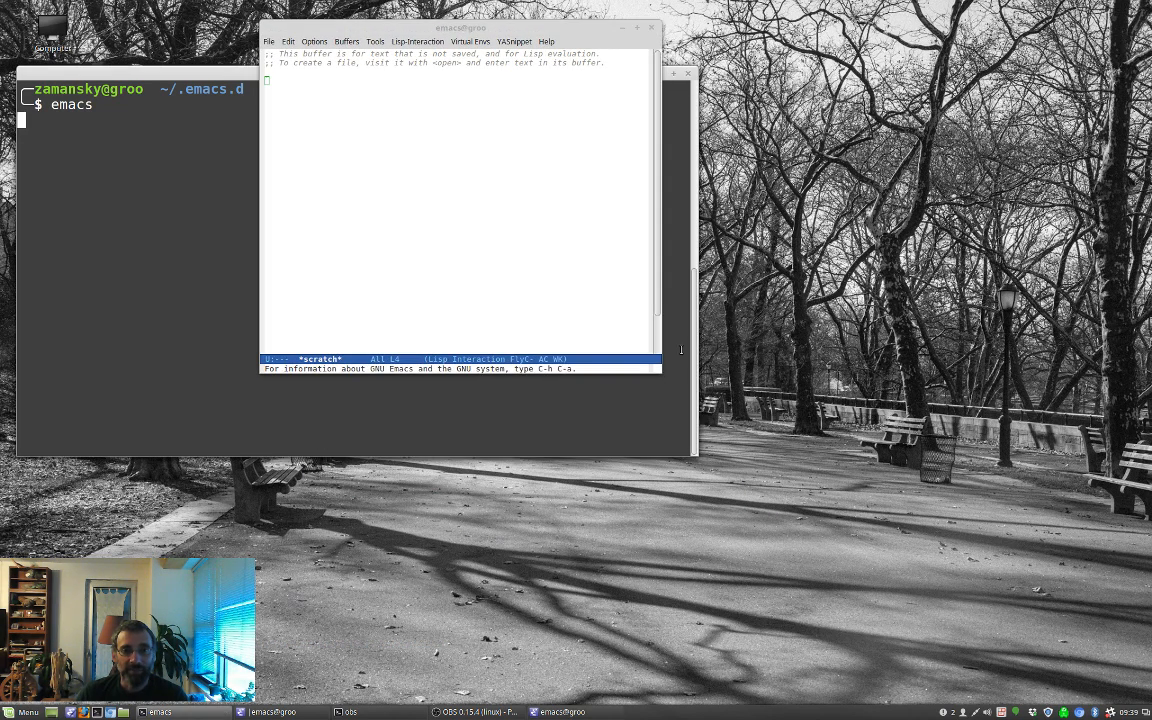
drag(660, 376, 1000, 628)
text(line)
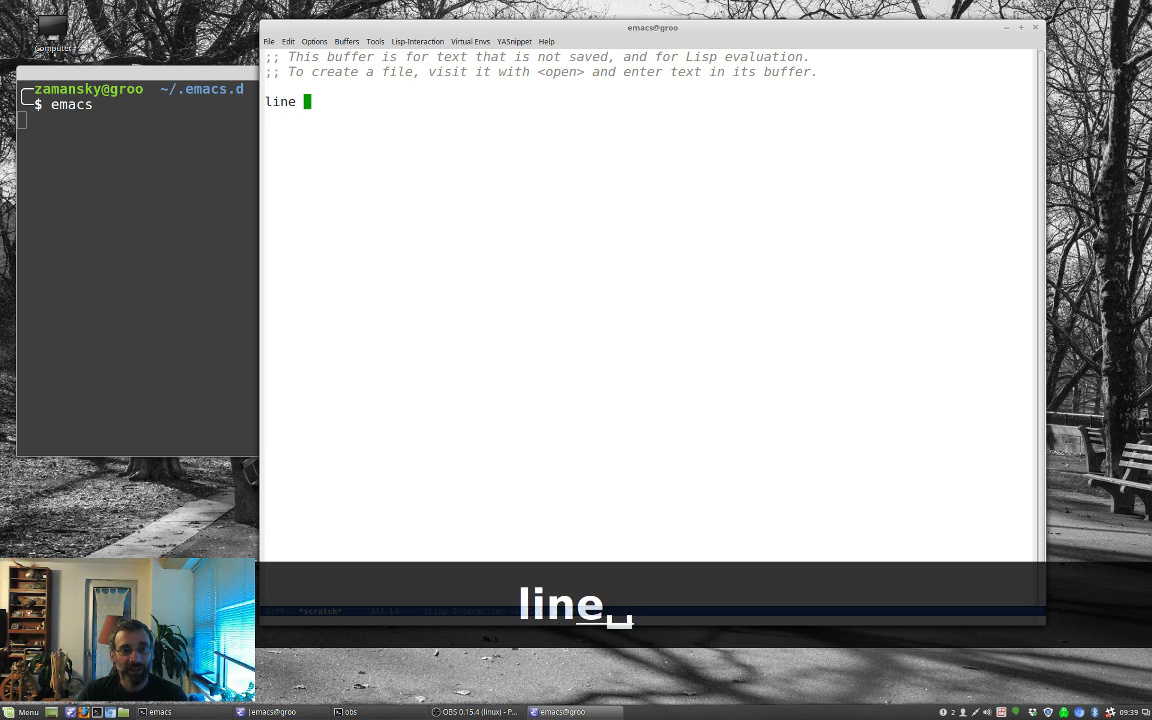
text(on)
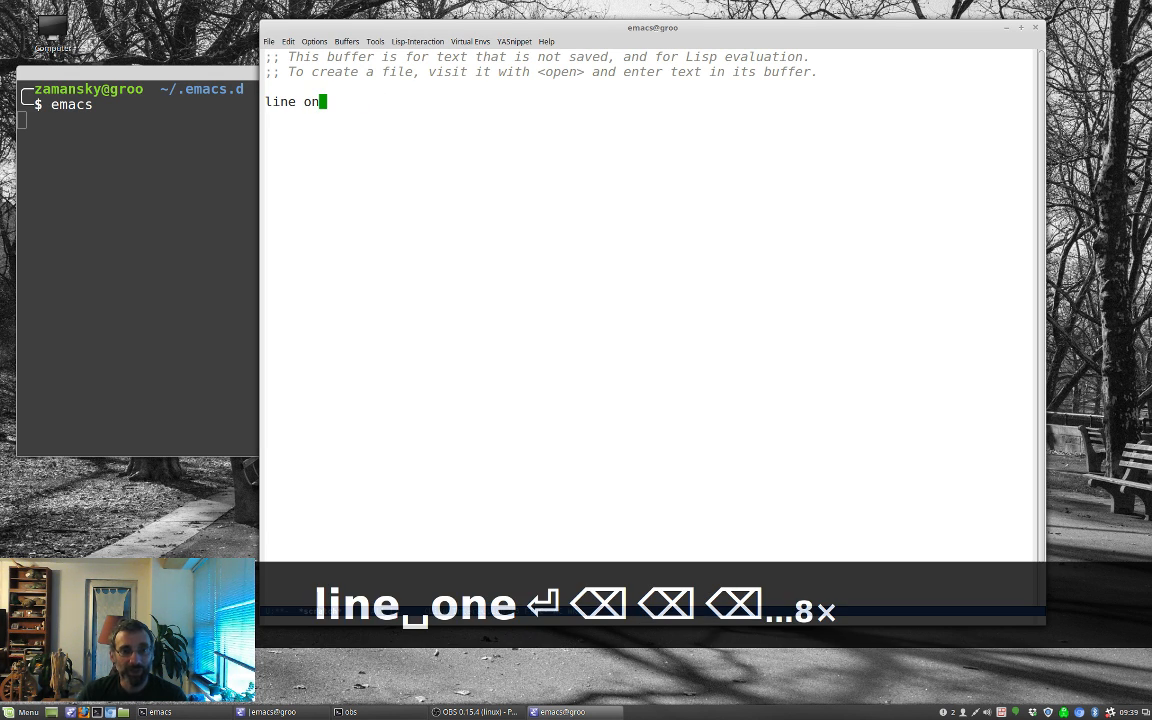
key(Return)
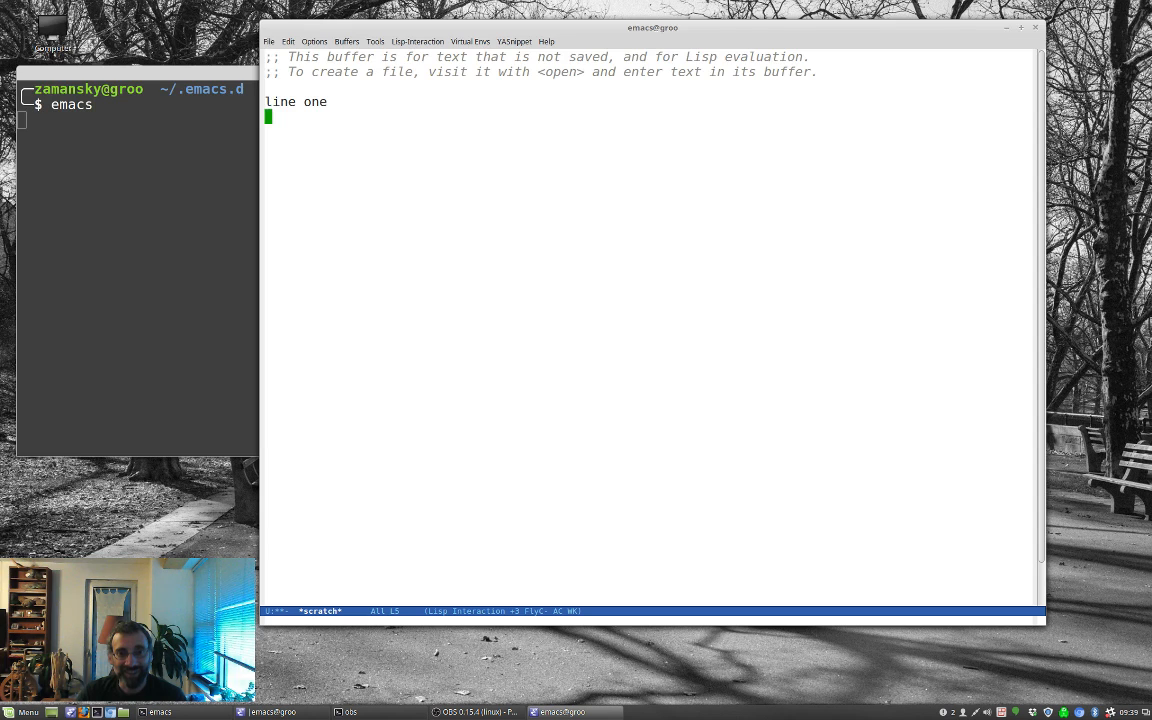
text(line 2)
text(line 3)
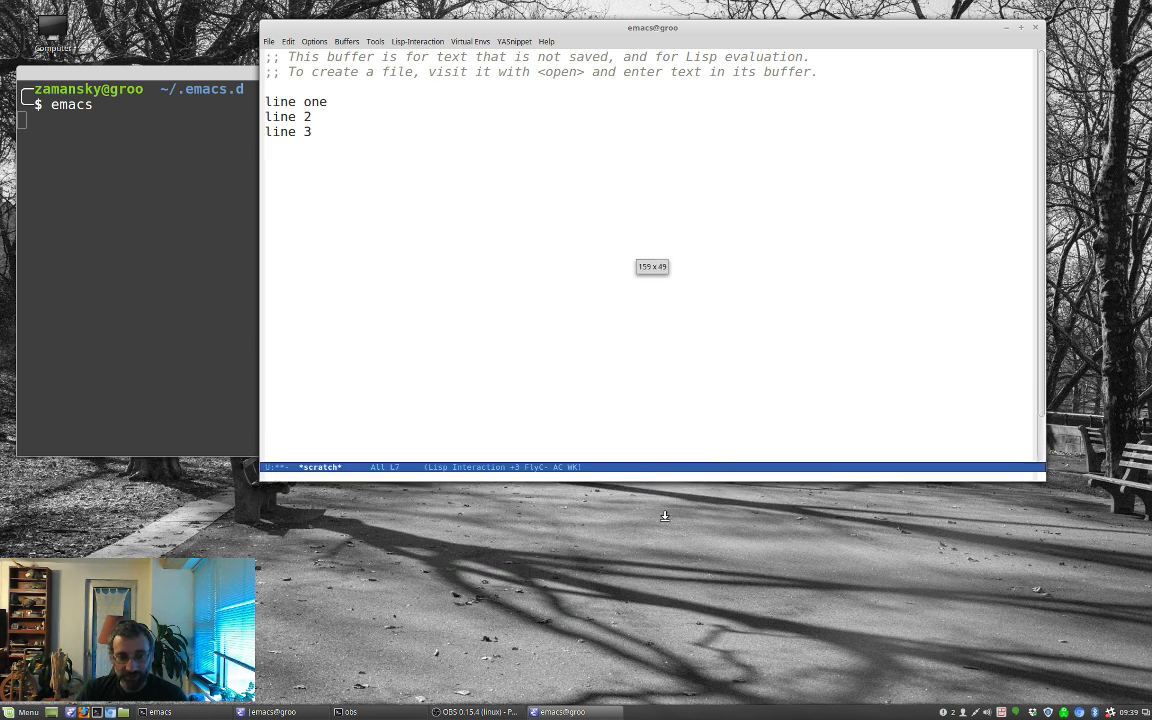
text(w=)
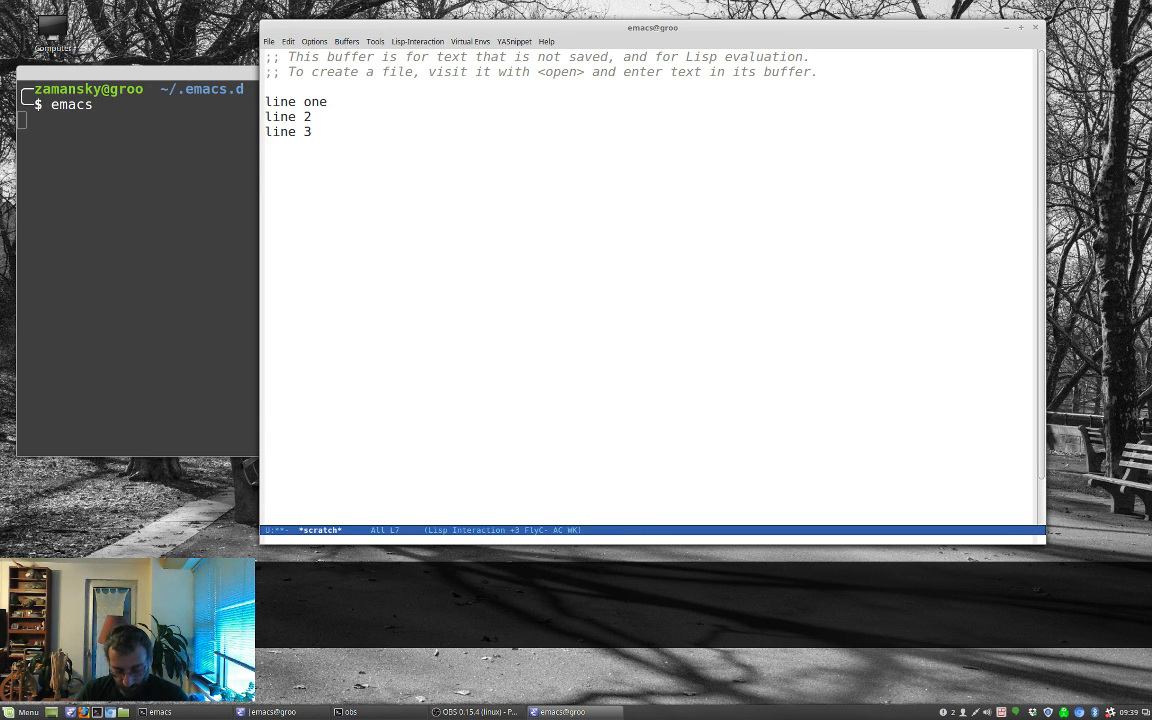
key(ctrl+/)
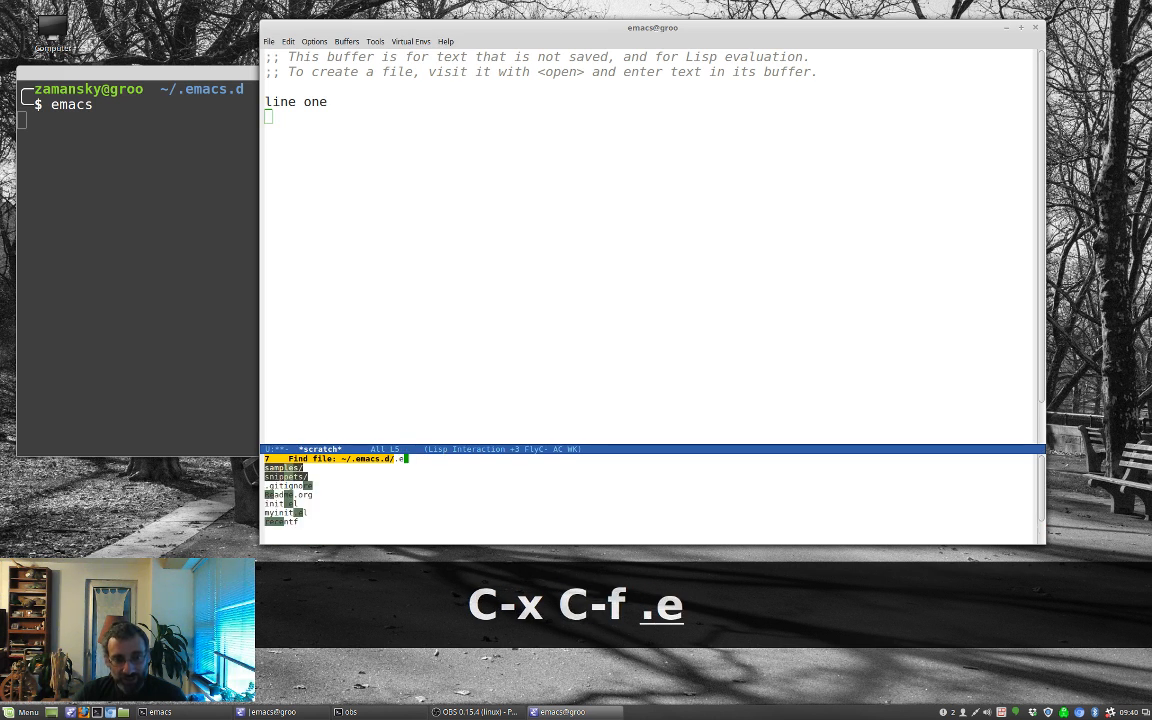
In ~/.emacs.d/myinit.org add a '* Undo Tree' heading with an emacs-lisp block starting (use-package undo-tree.
text(ini)
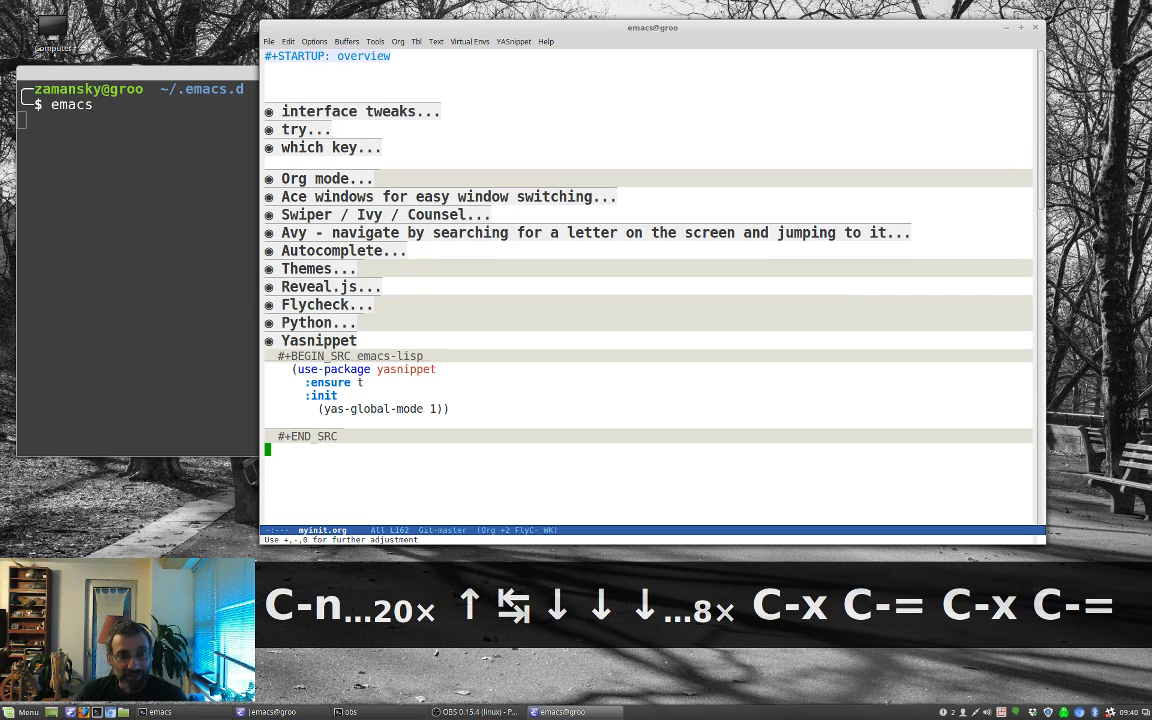
text(Undo Tre)
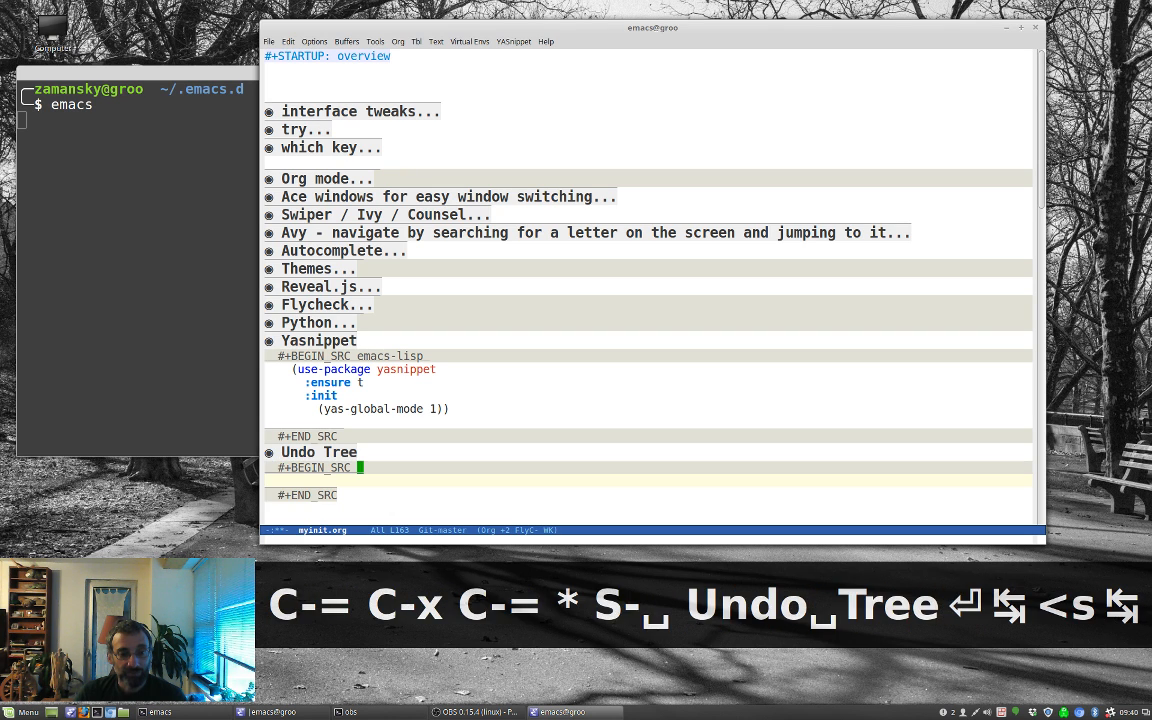
text(emacs-lisp)
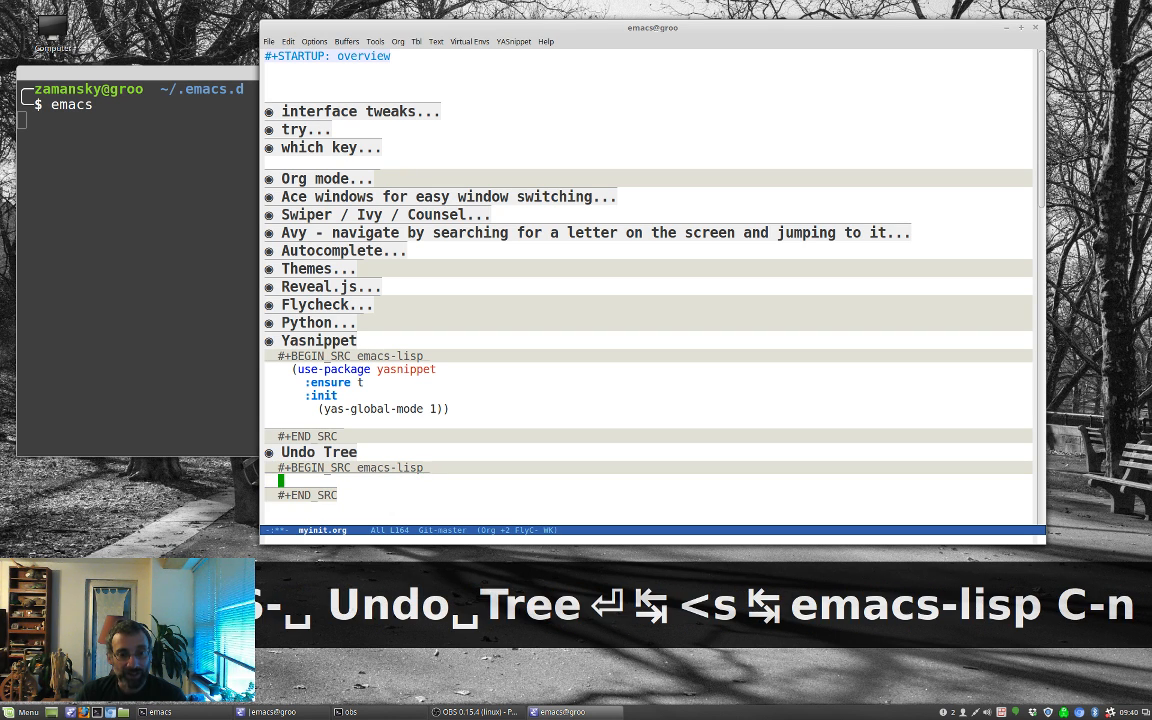
text(()
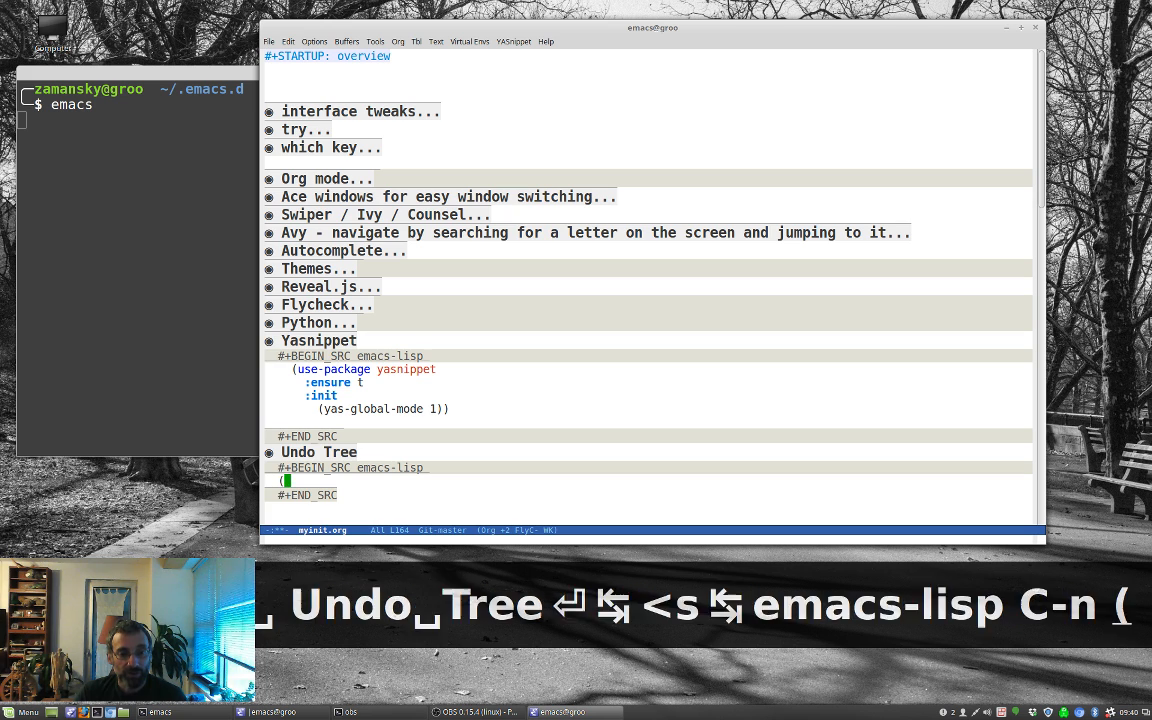
text(use-package und)
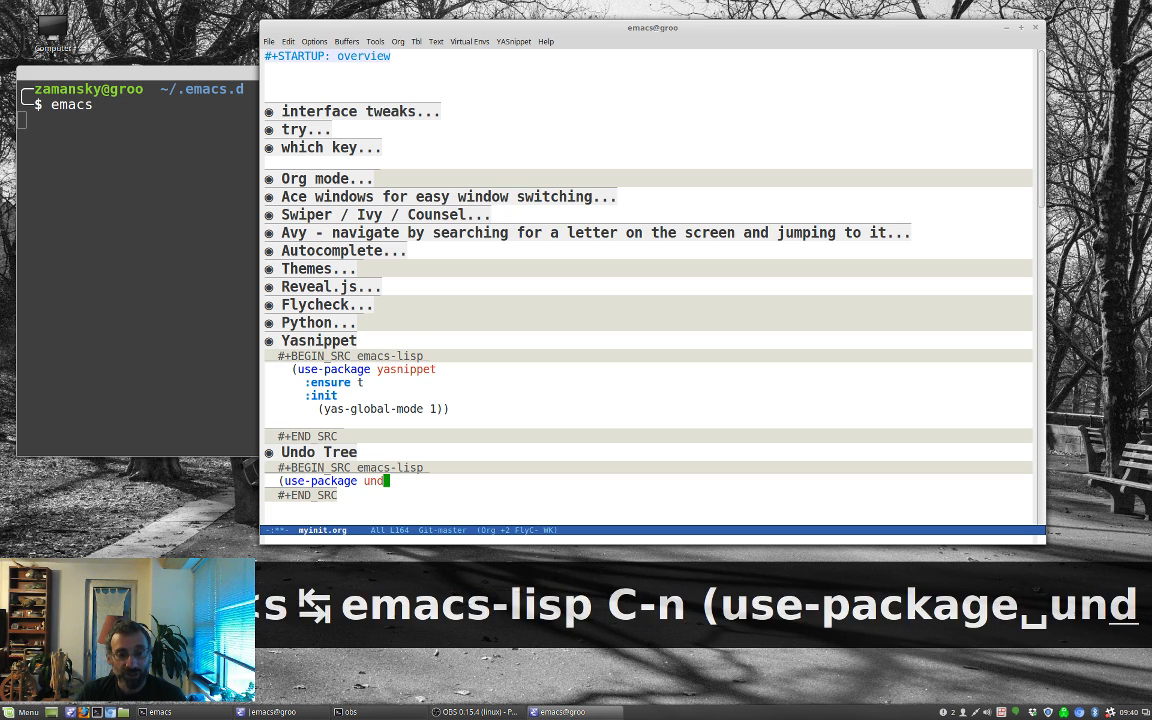
text(o-tre)
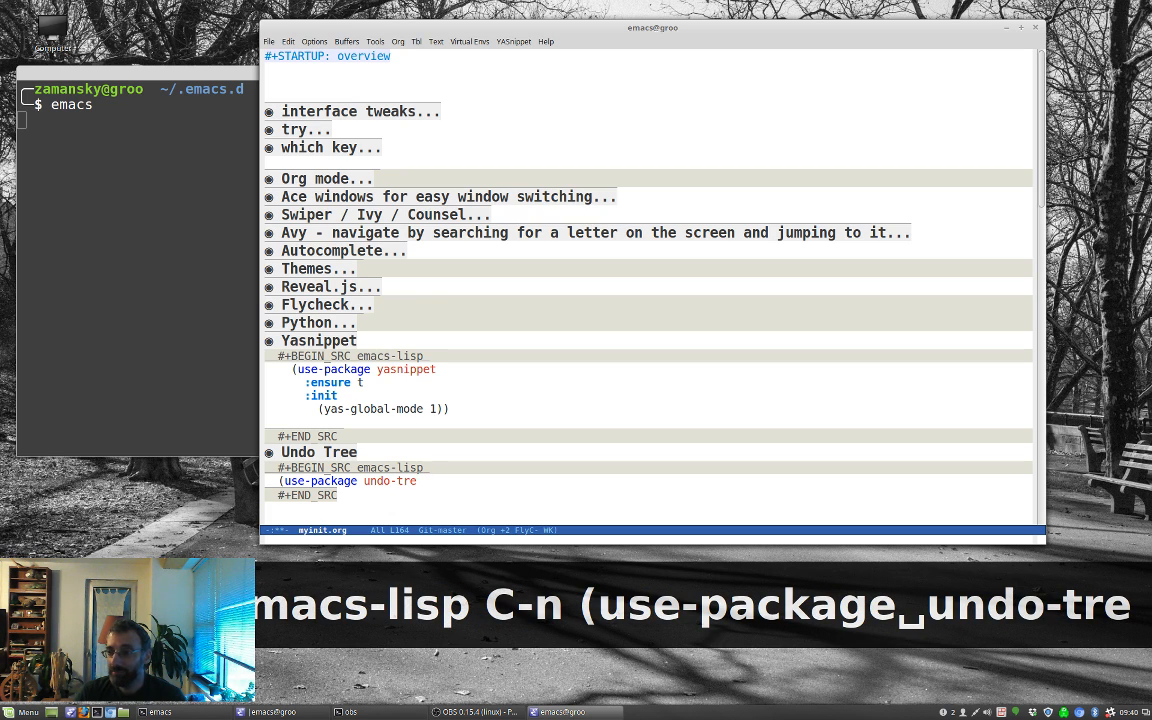
key(Return)
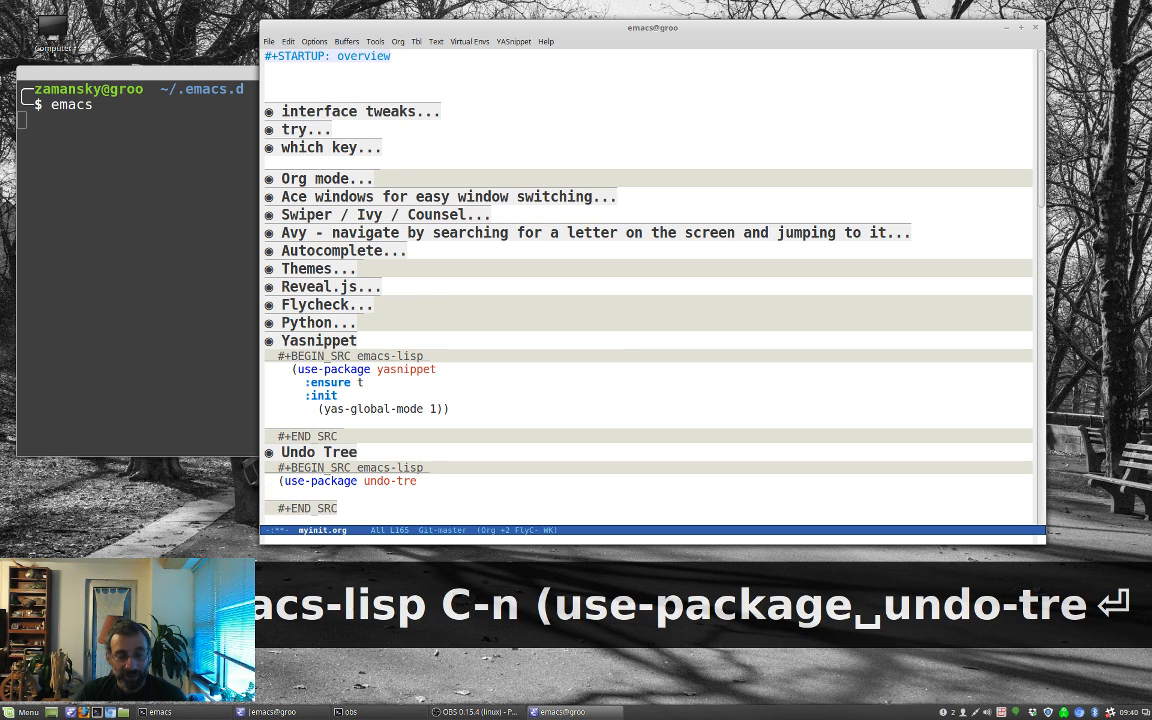
Complete the block with :ensure t and (global-undo-tree-mode)), save myinit.org and quit Emacs.
key(C-c ')
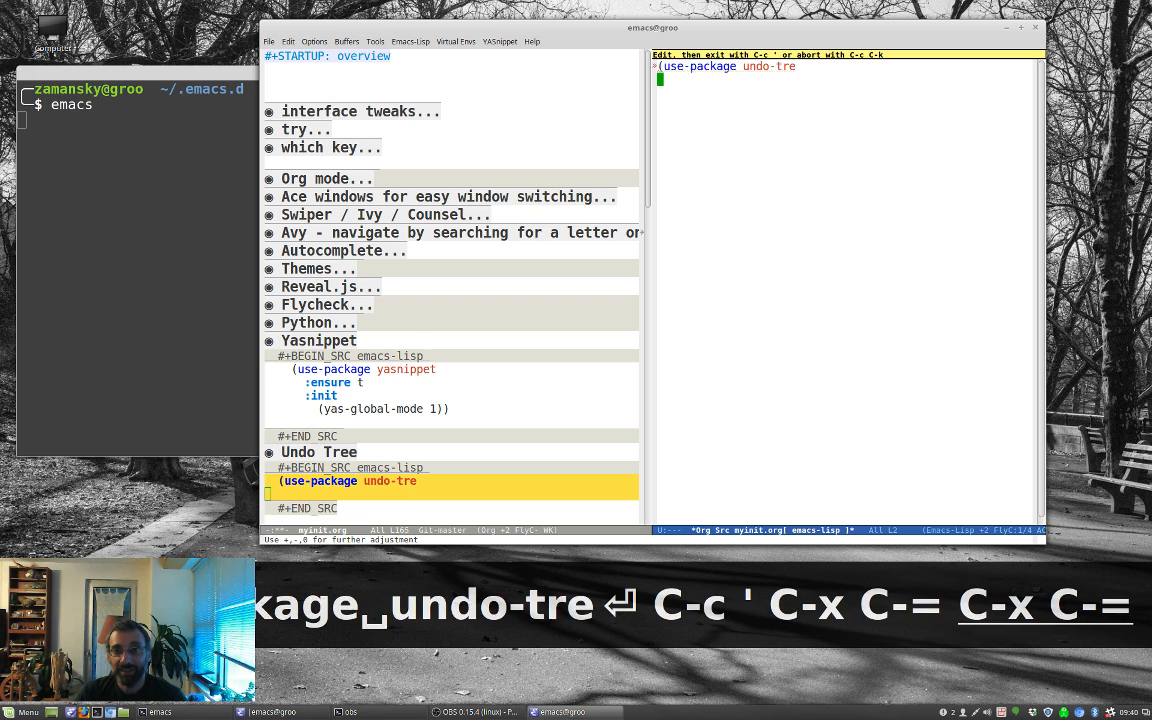
text(:e)
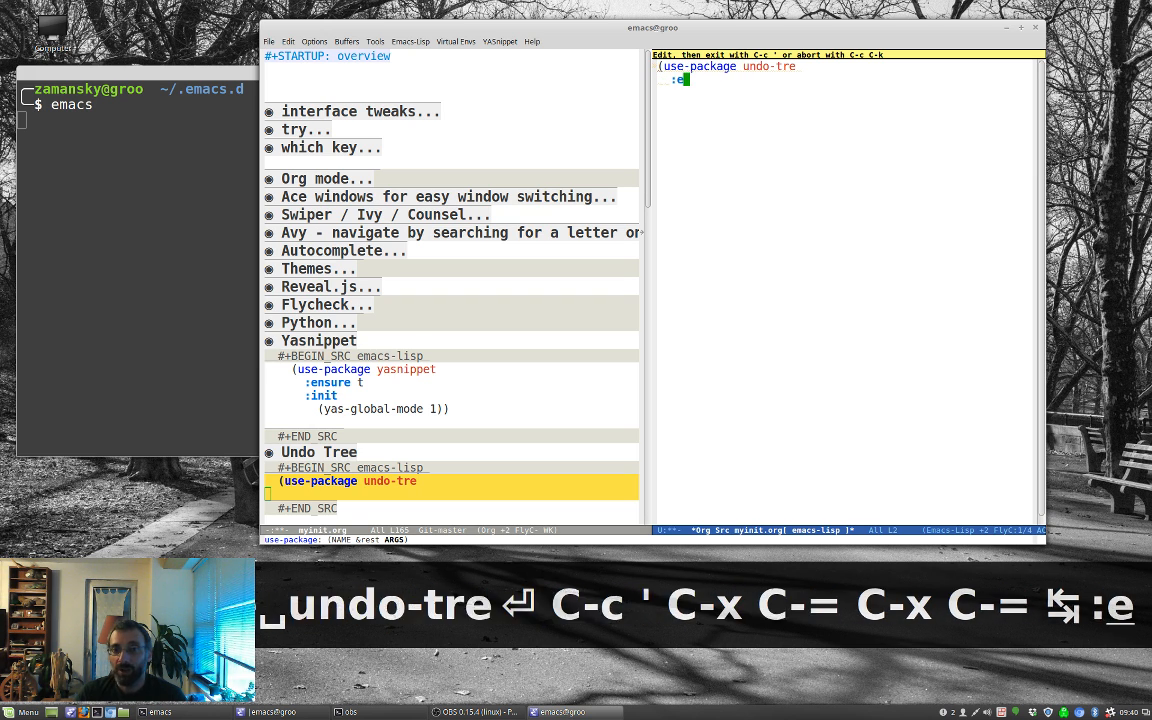
text(:ensure t)
text(:init)
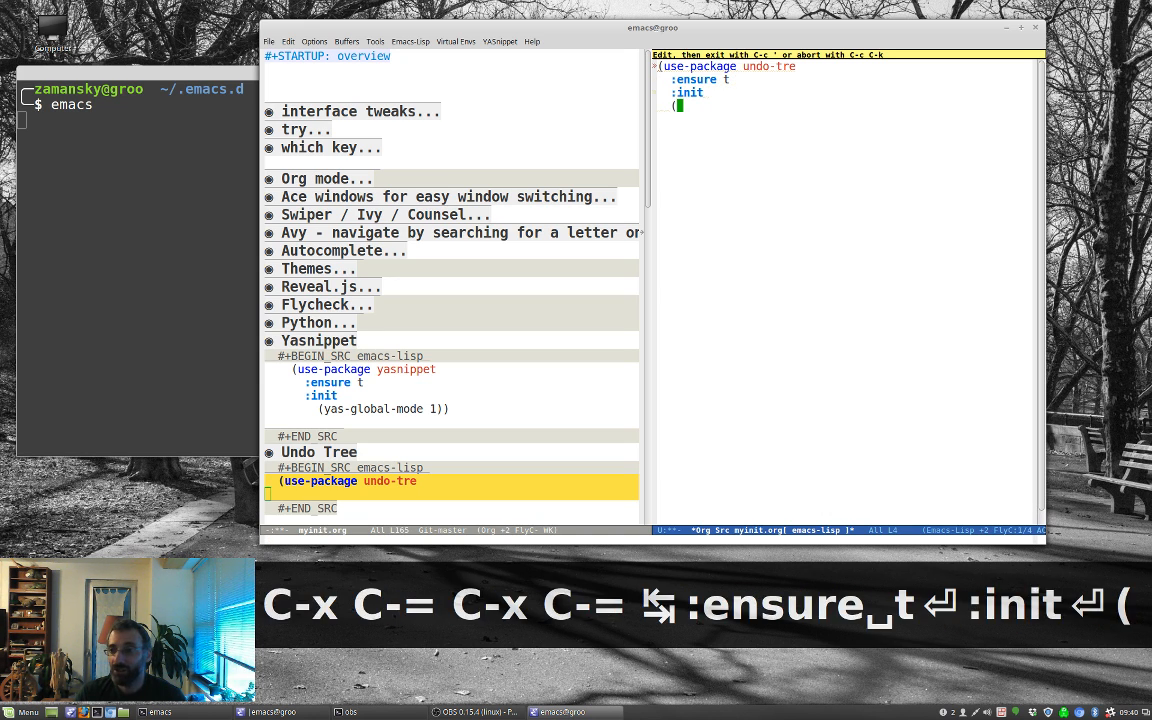
text(glob)
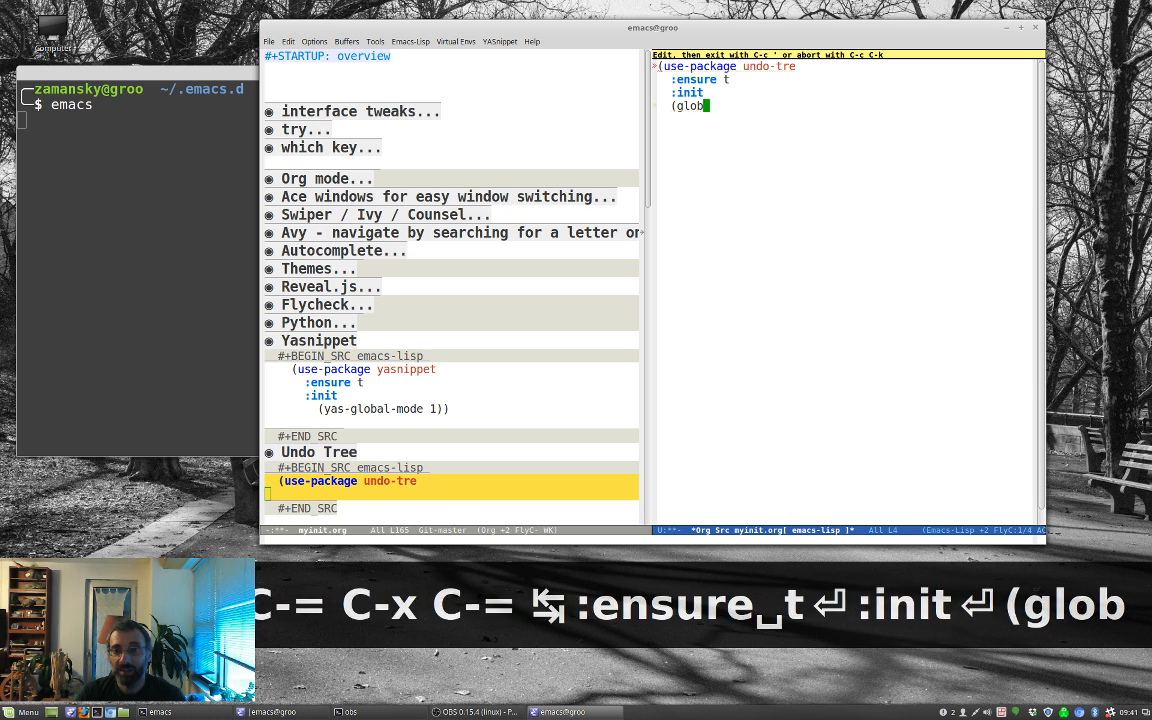
text(al-undo-t)
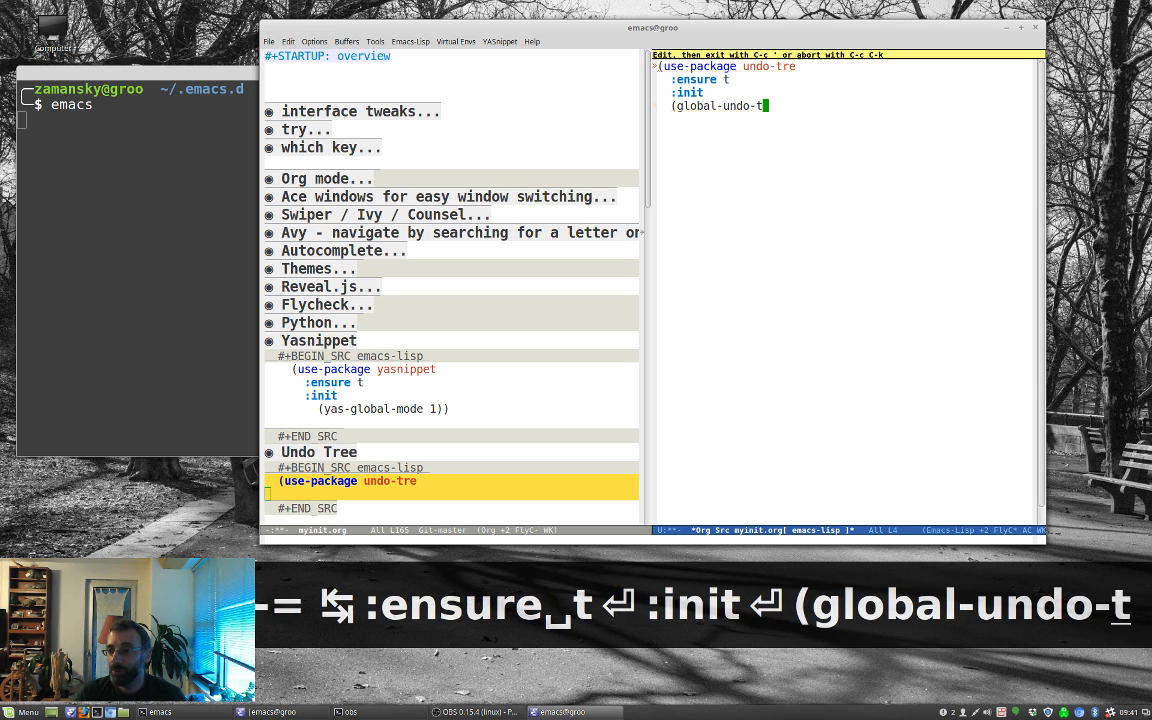
text(ree-mode)))
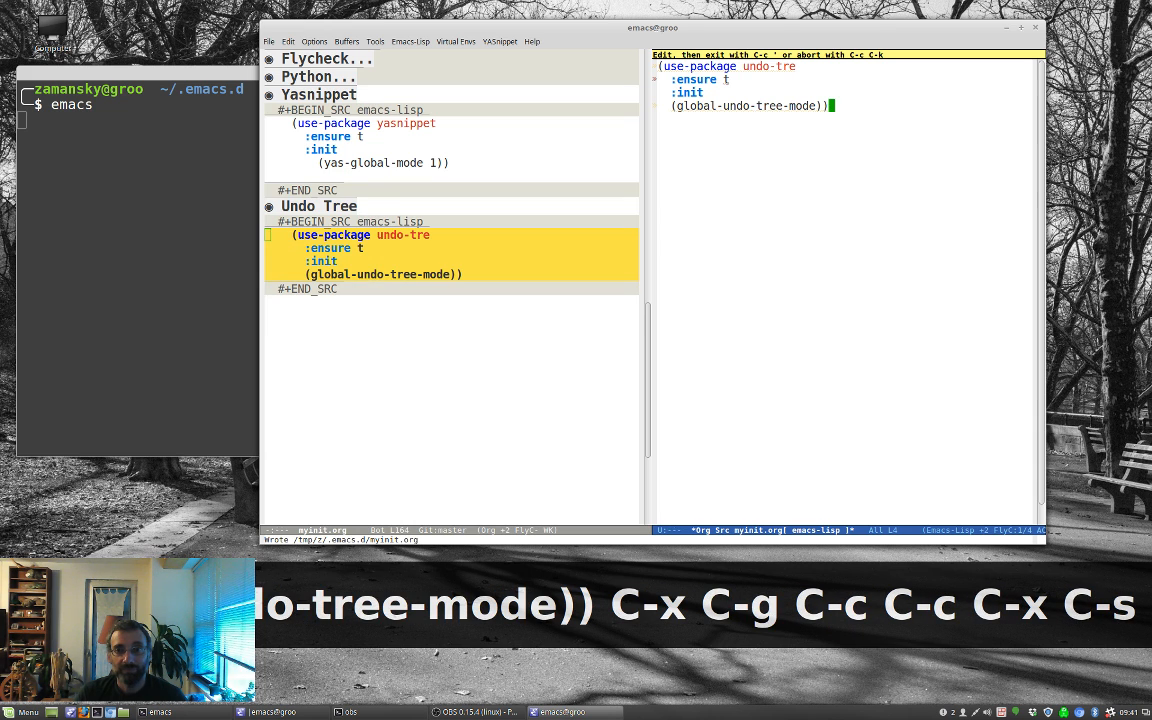
key(C-c C-c)
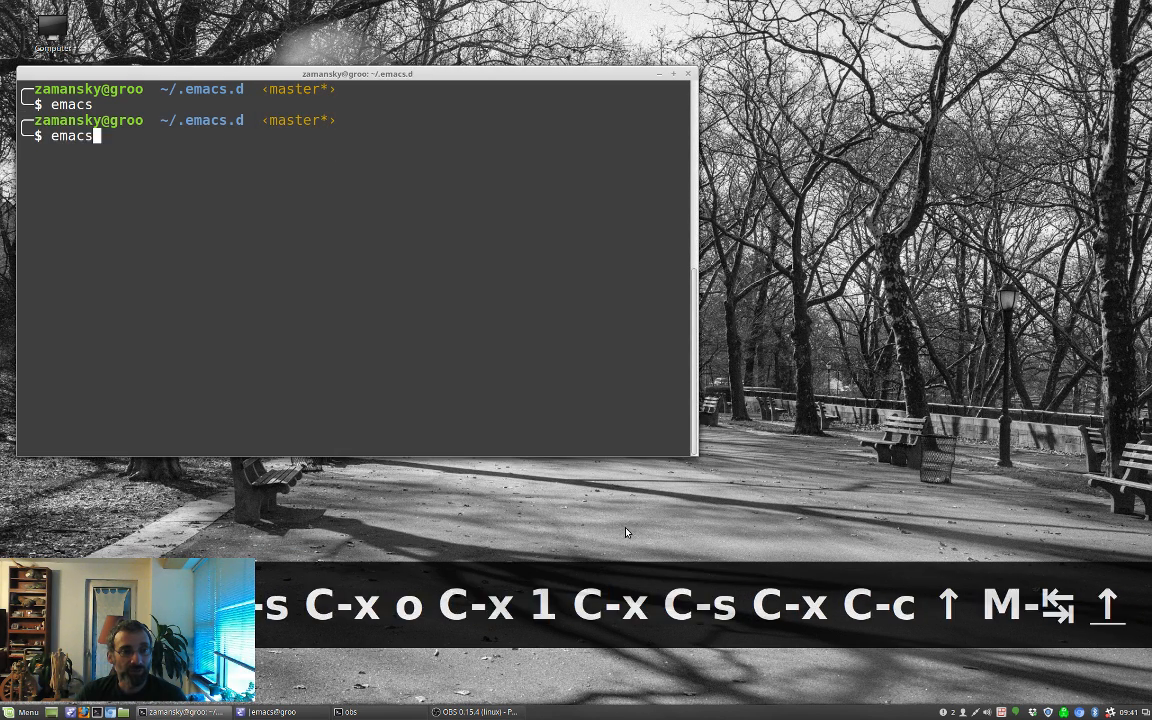
Relaunch emacs so undo-tree installs, then keep only the scratch buffer window.
key(Return)
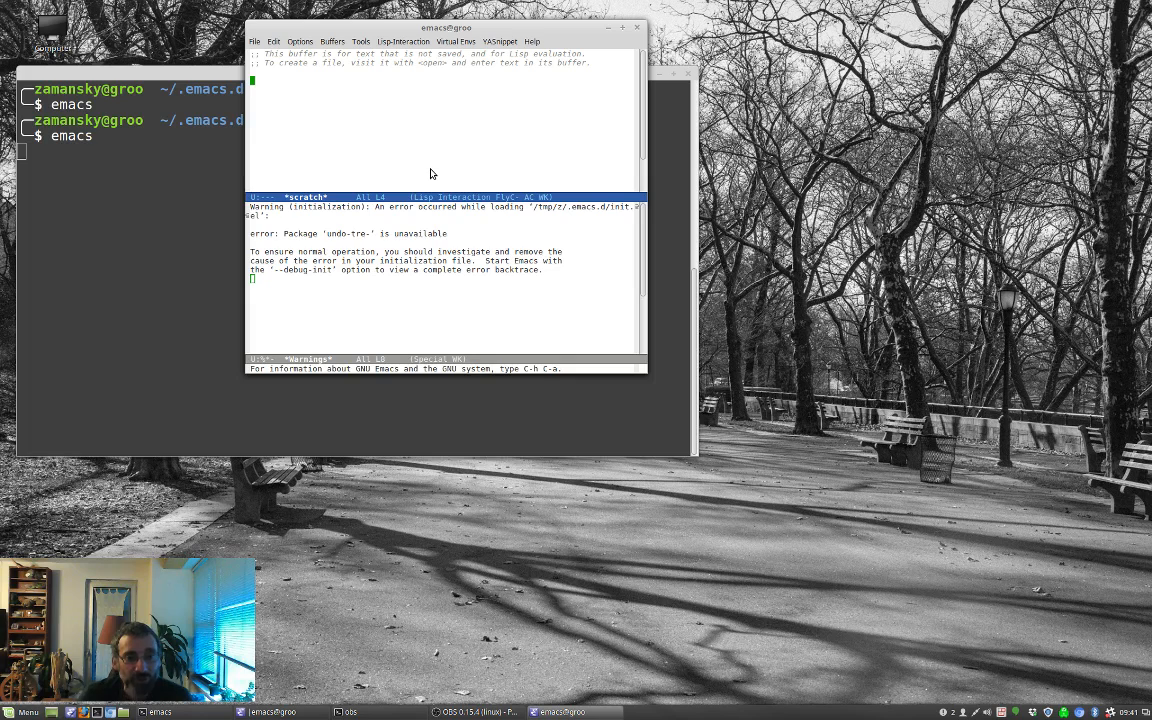
key(C-x C-f)
text(emacs)
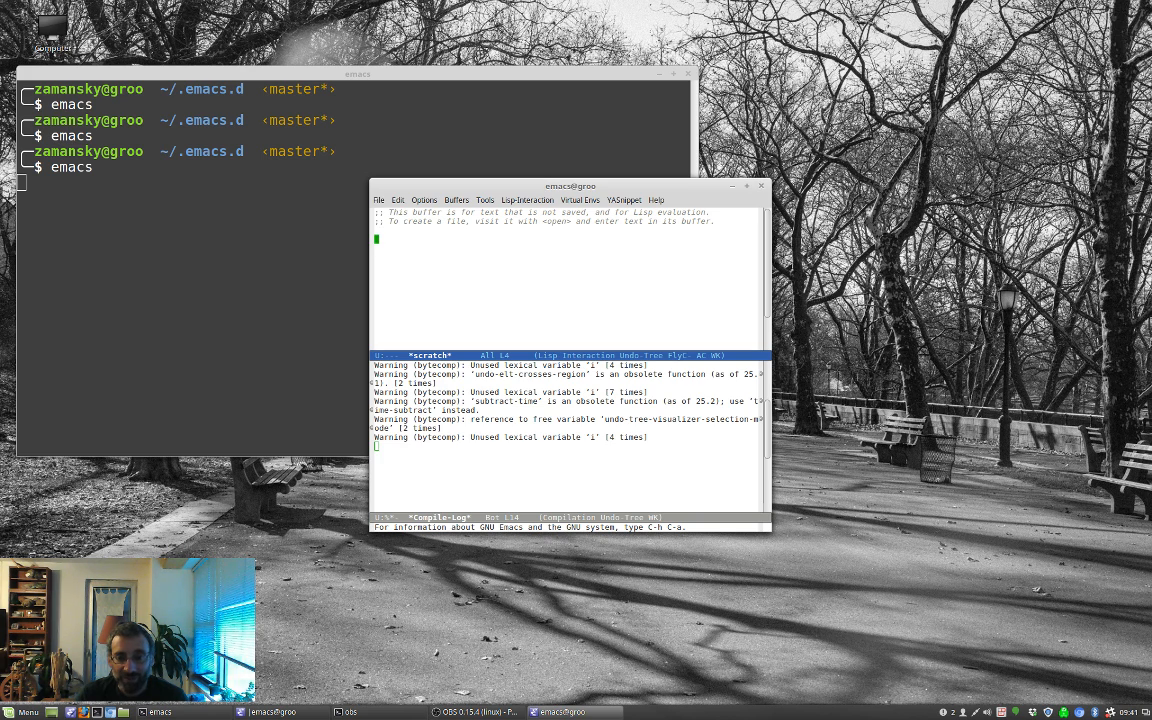
key(C-x C-c)
text(emacs)
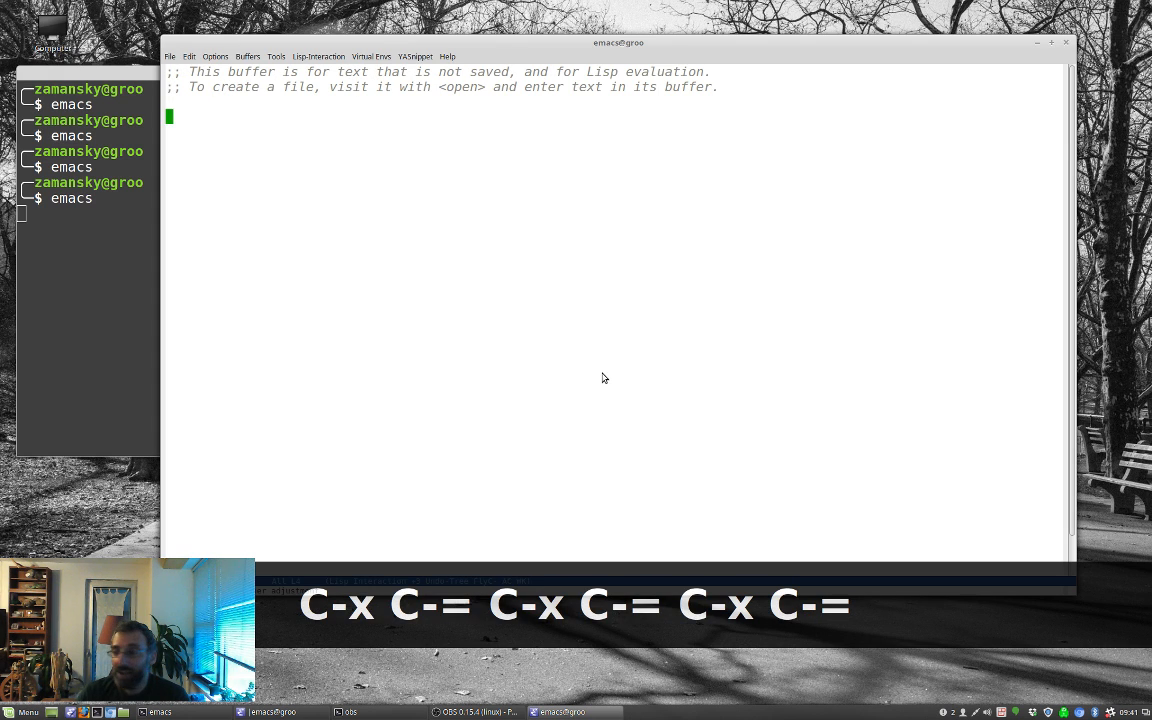
Type lines one-window, 2, line 3, some more stuff, studlify the last word, then undo and redo with C-/.
text(one-window)
text(line 3)
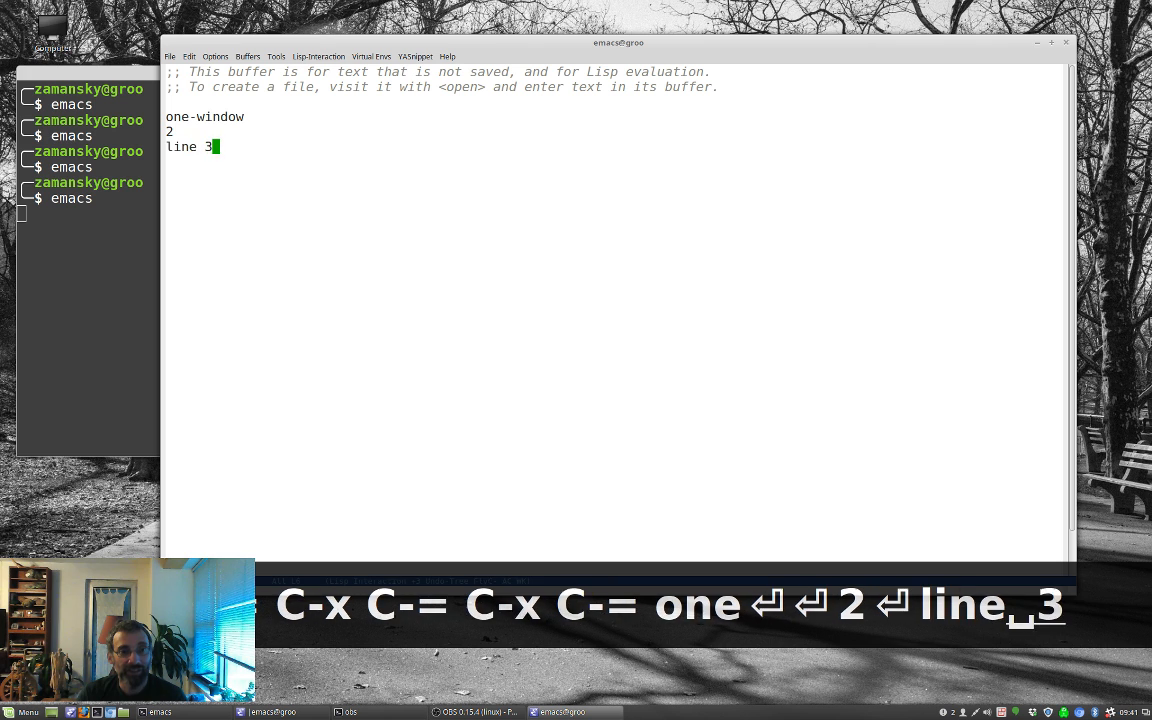
text(some more stuff)
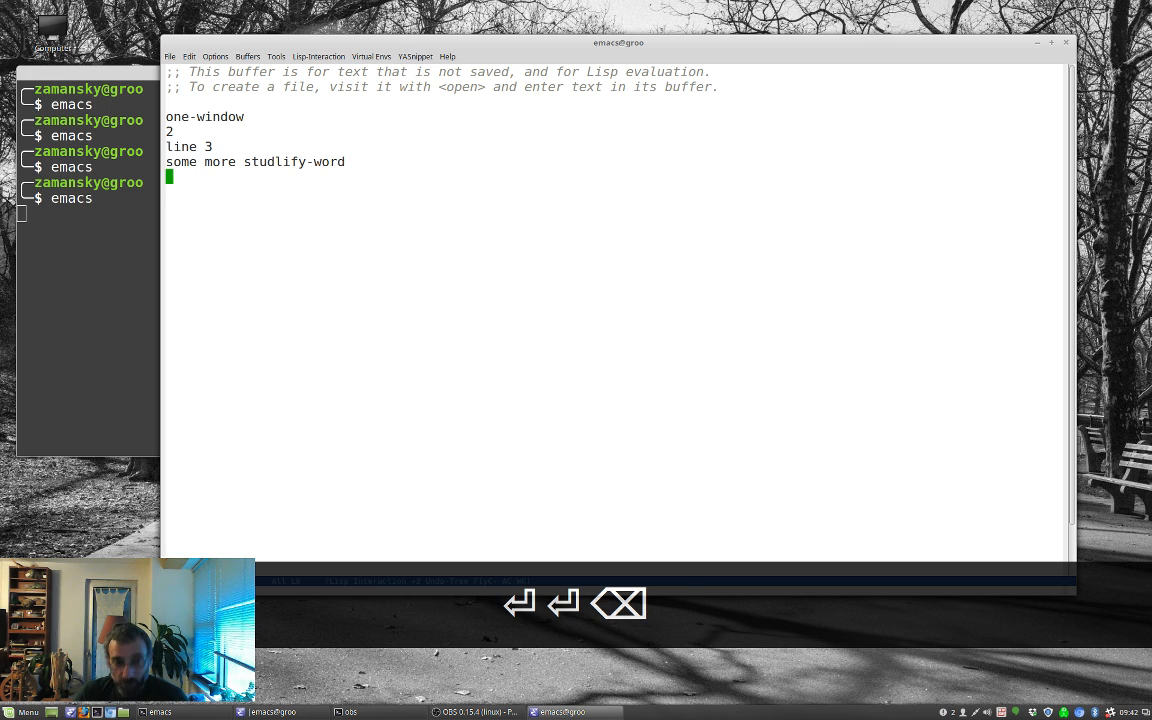
key(ctrl+/)
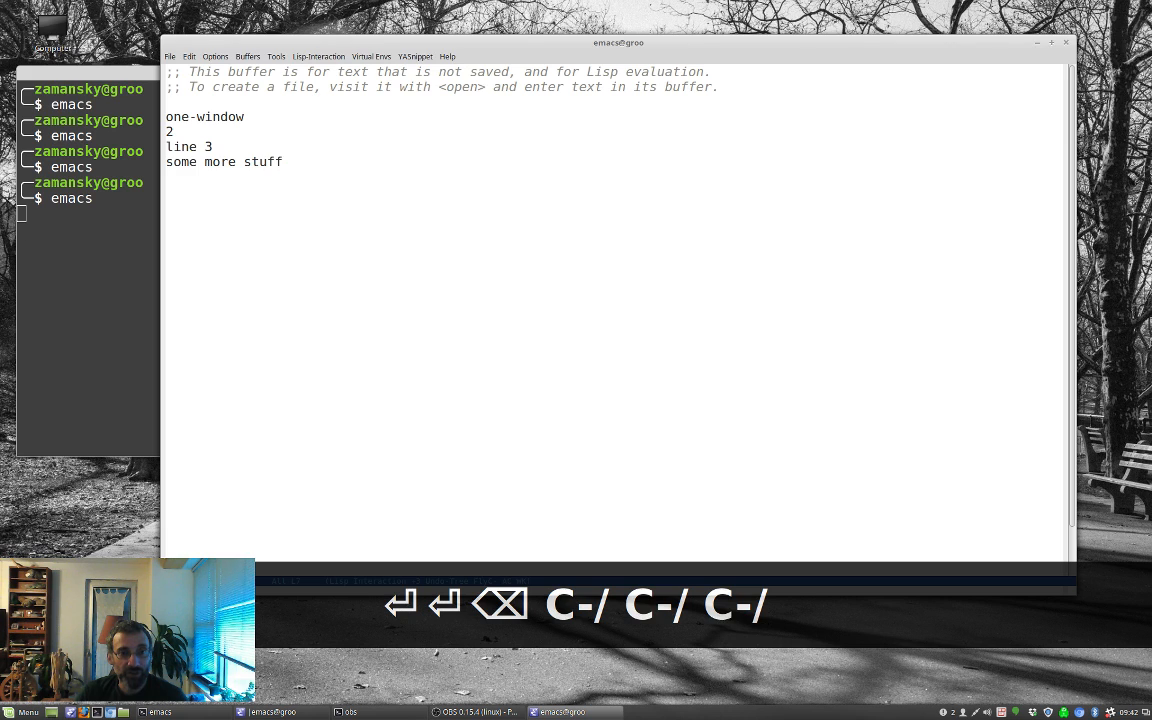
key(ctrl+/)
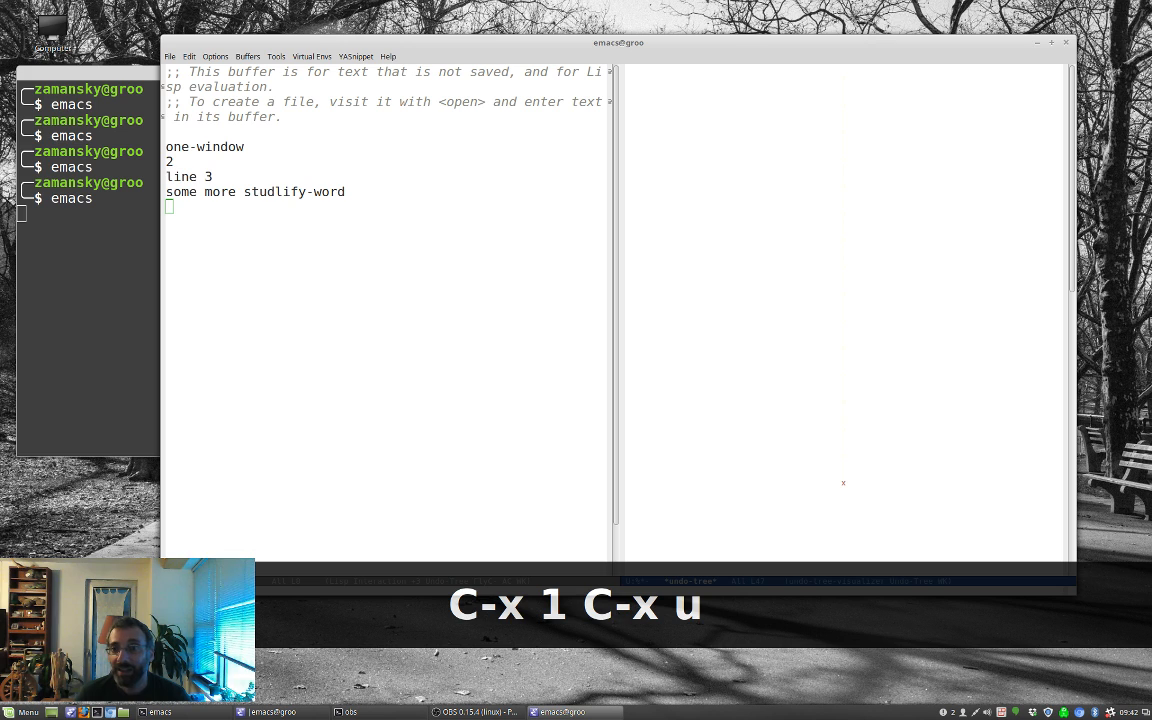
Load the zenburn theme, then browse the scratch buffer's history in undo-tree-visualizer and quit it.
text(1)
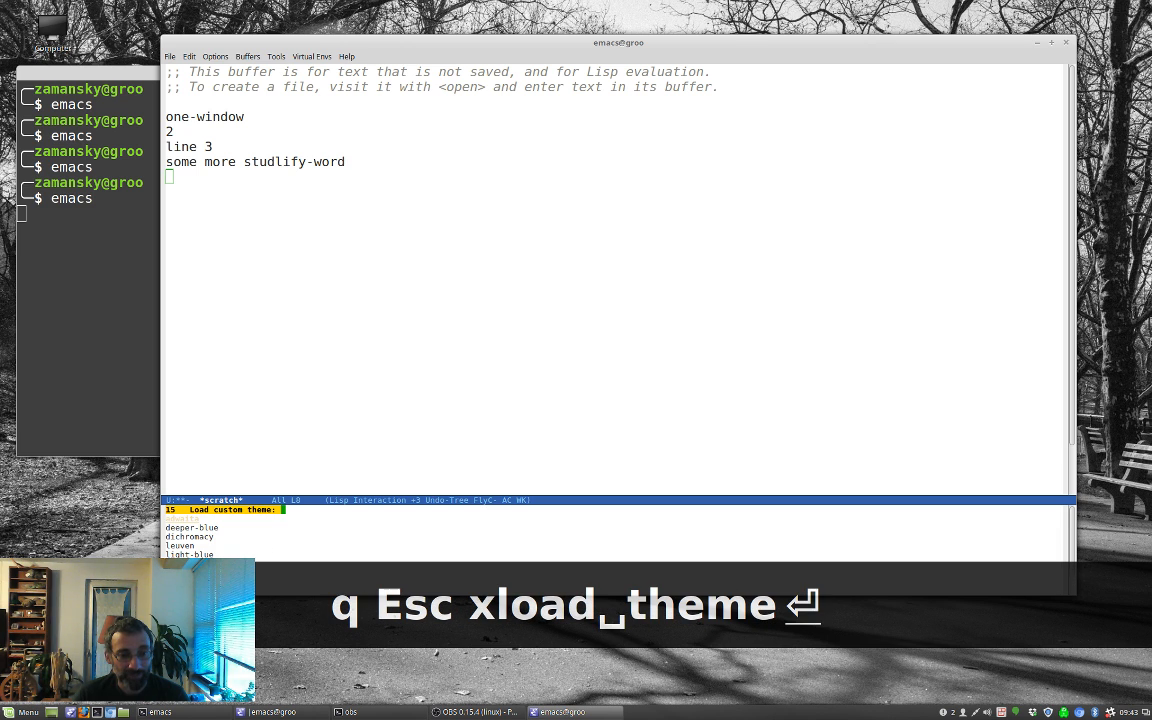
text(ze)
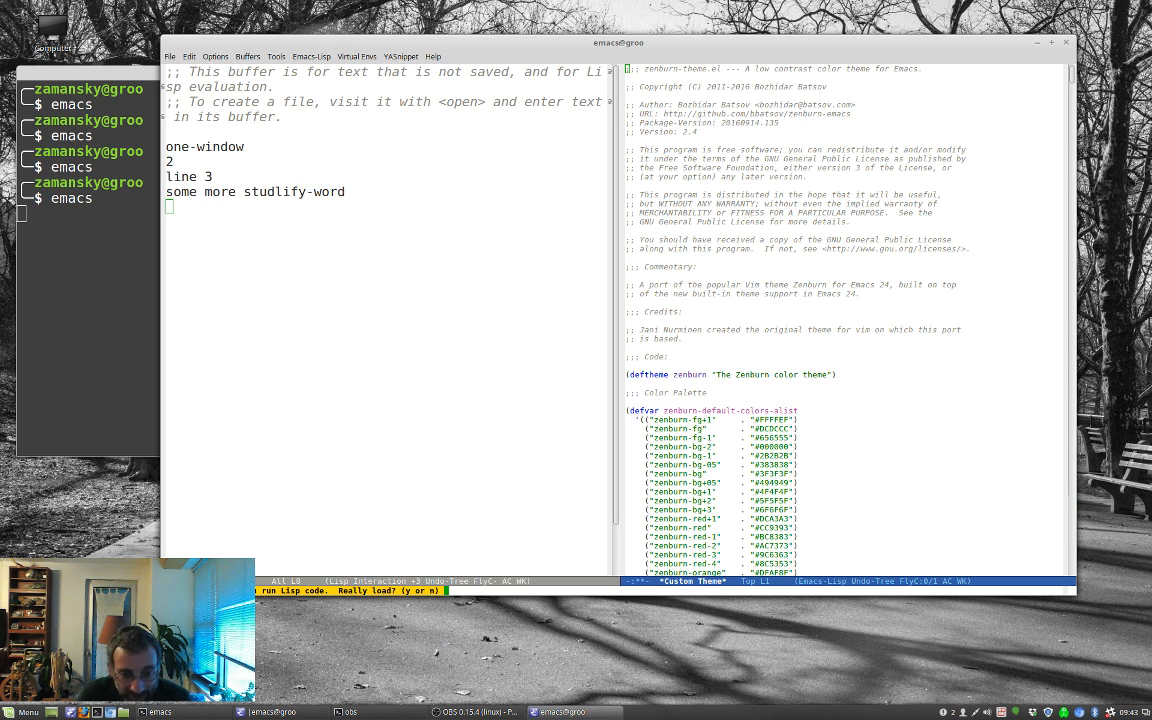
text(y)
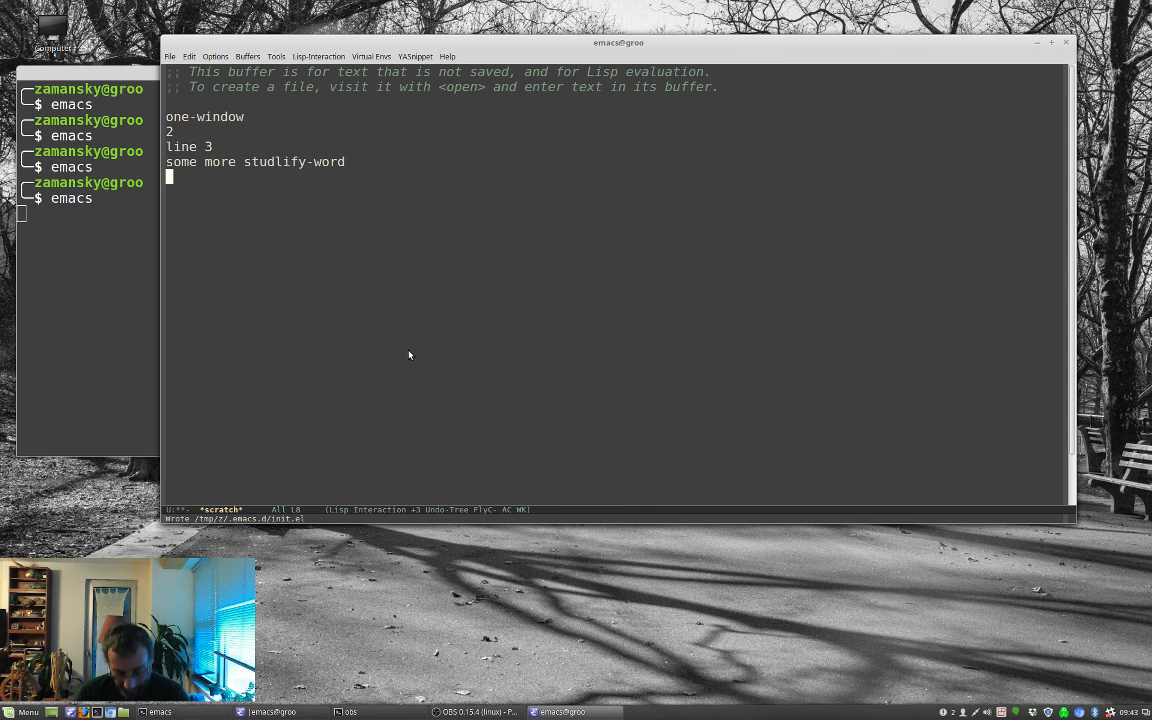
key(C-x u)
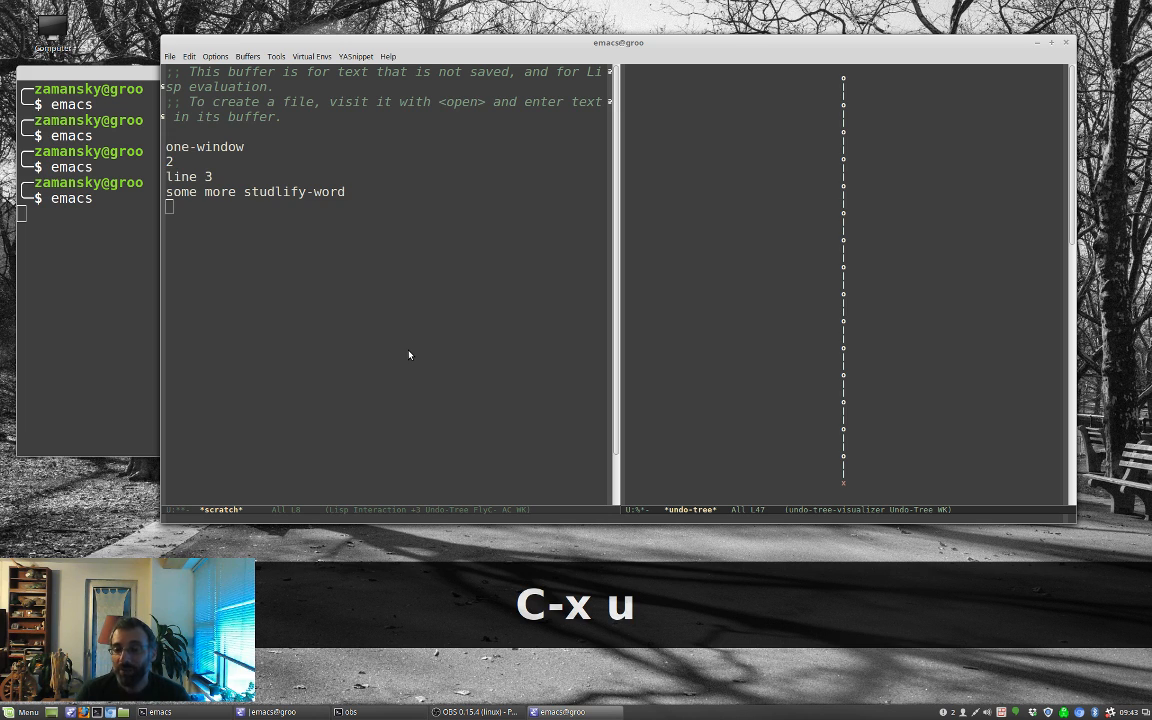
key(C-x u)
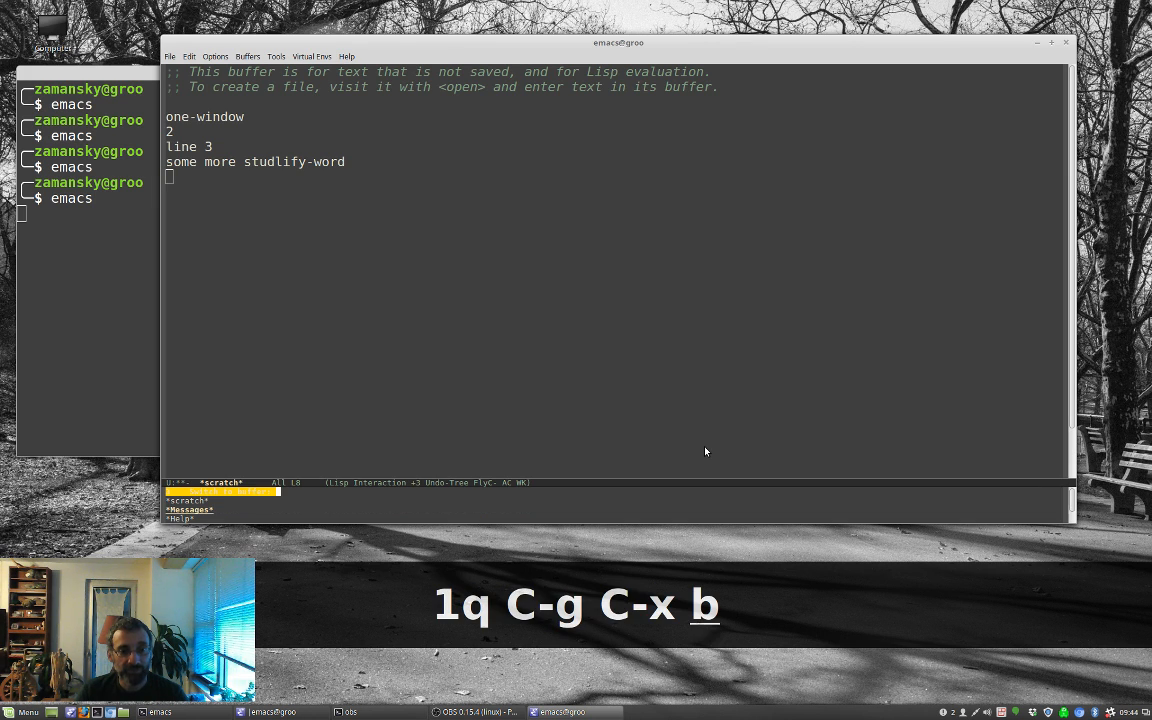
Create buffer 'other', enable artist-mode and draw a dotted rectangle with the Rectangle tool.
text(other)
text(artist mode)
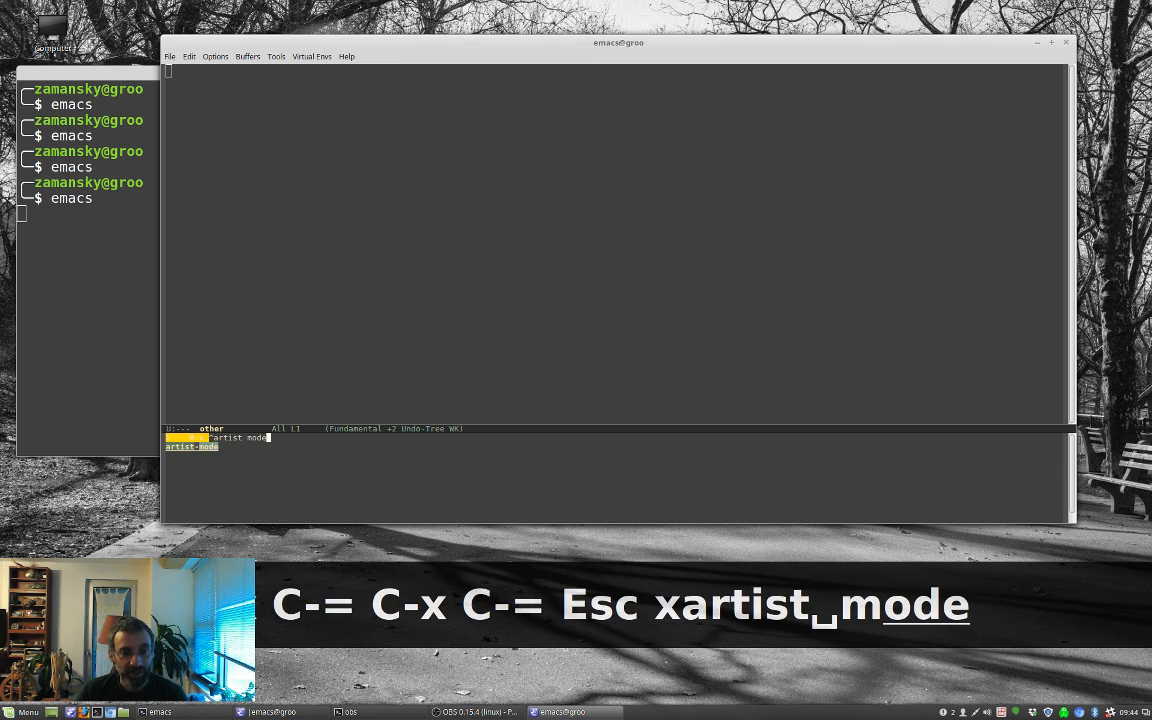
key(Return)
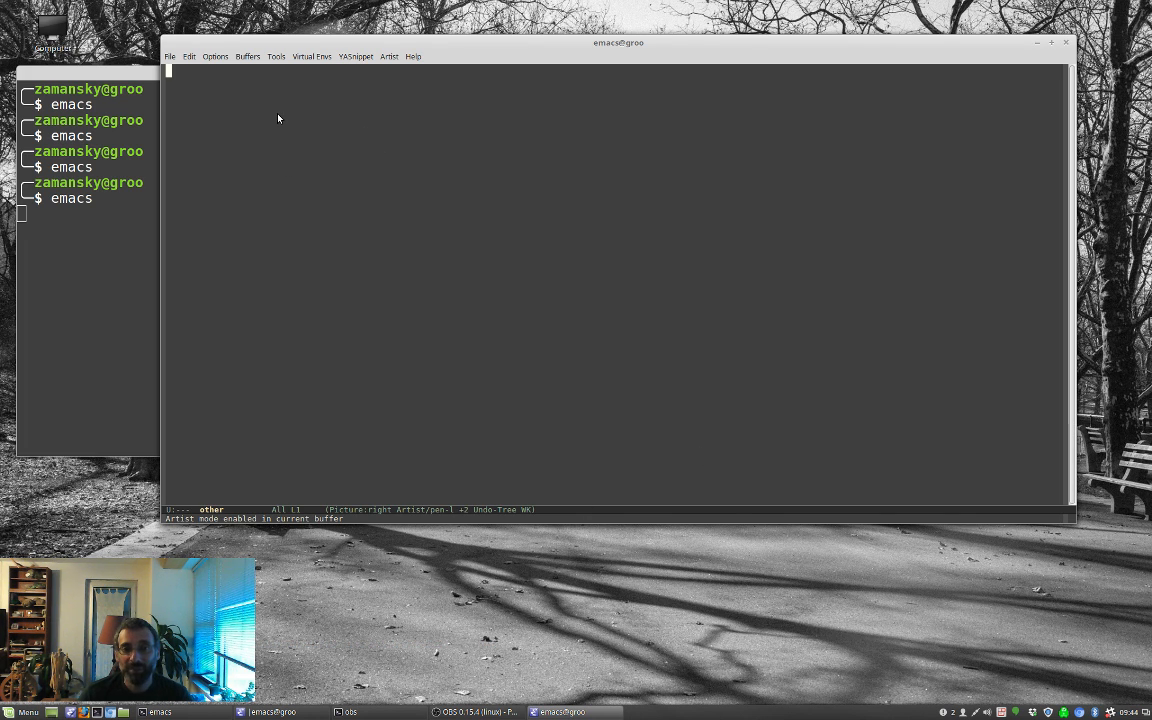
right_click(280, 120)
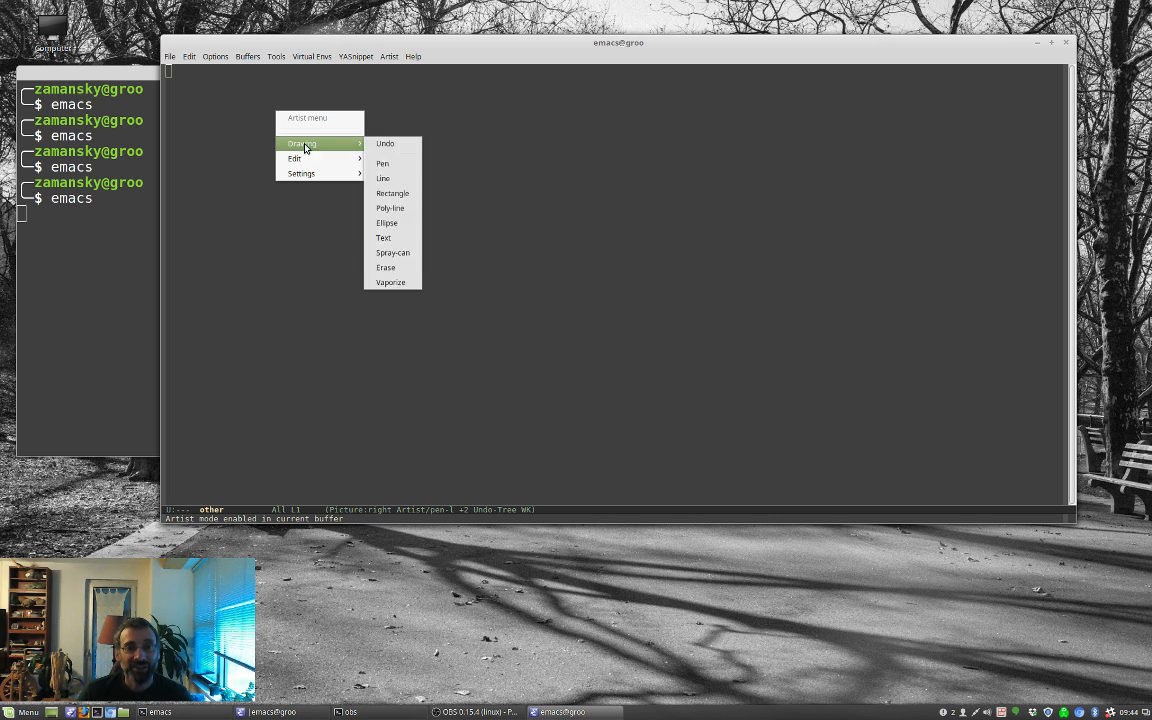
click(392, 192)
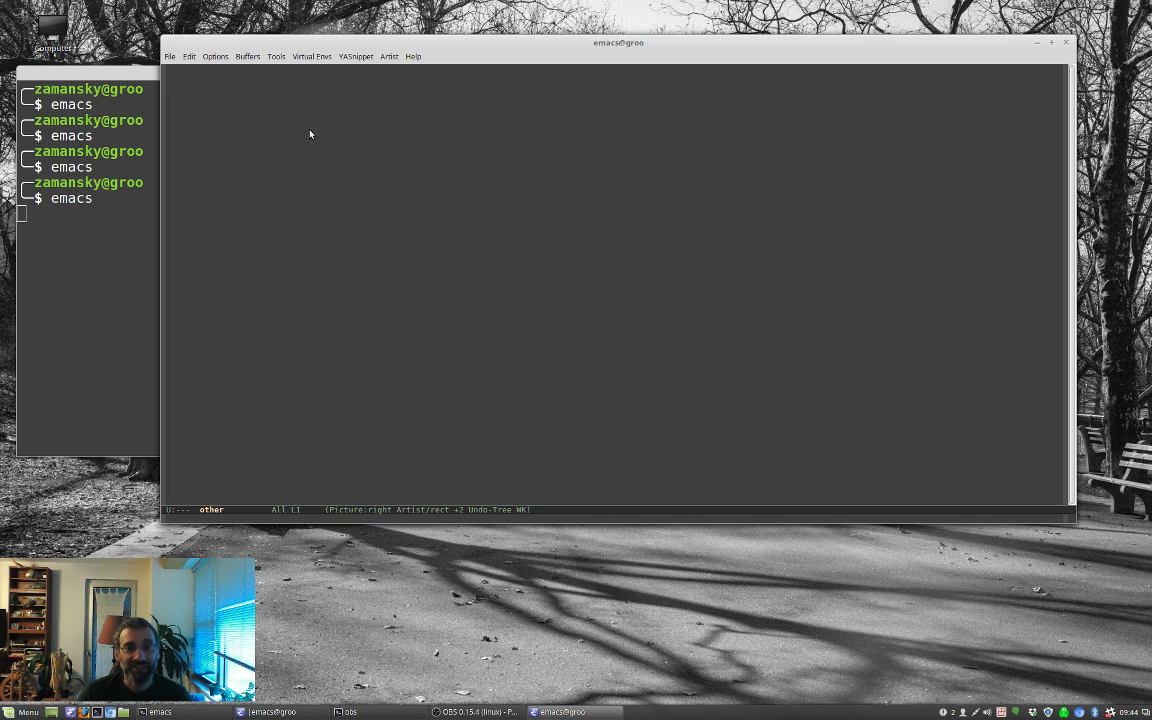
drag(352, 164, 512, 244)
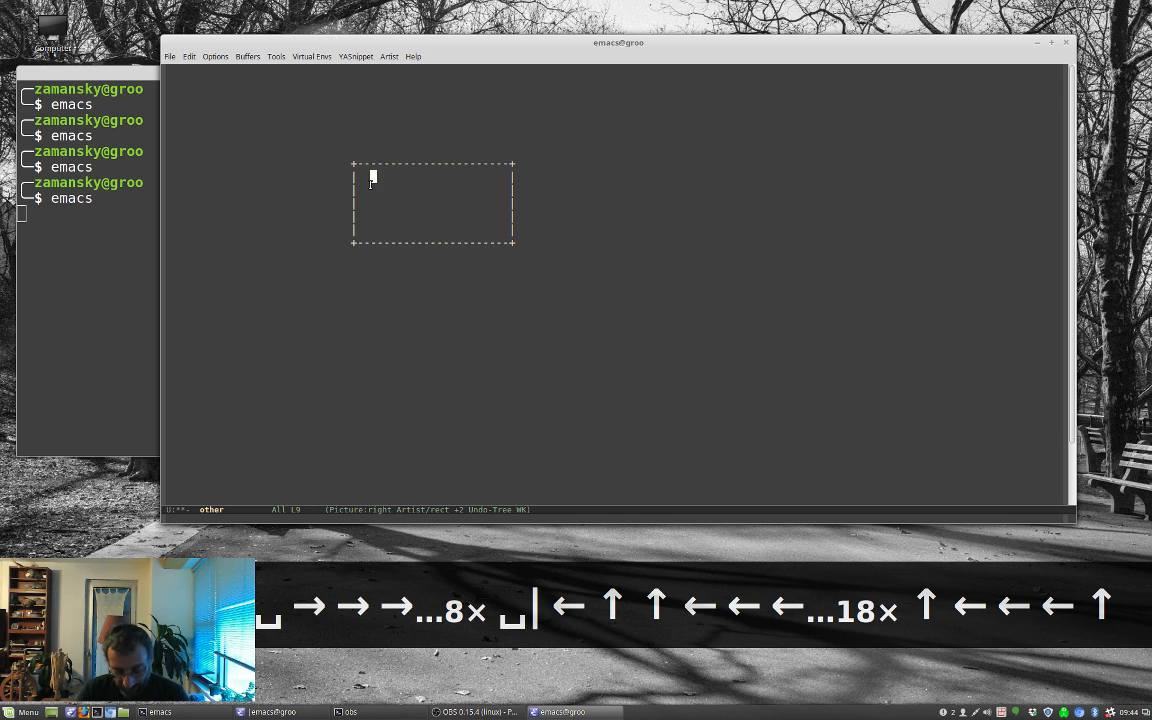
Write line 1, line 2 and line 3 inside the rectangle.
text(line 1)
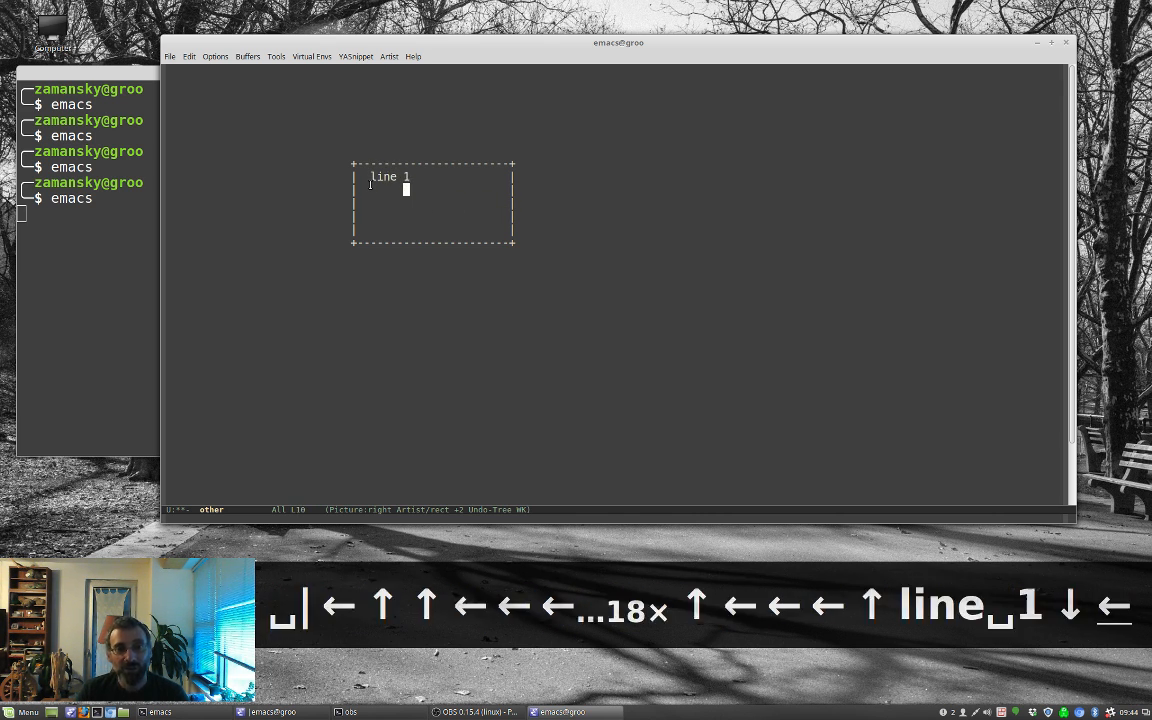
text(line 2)
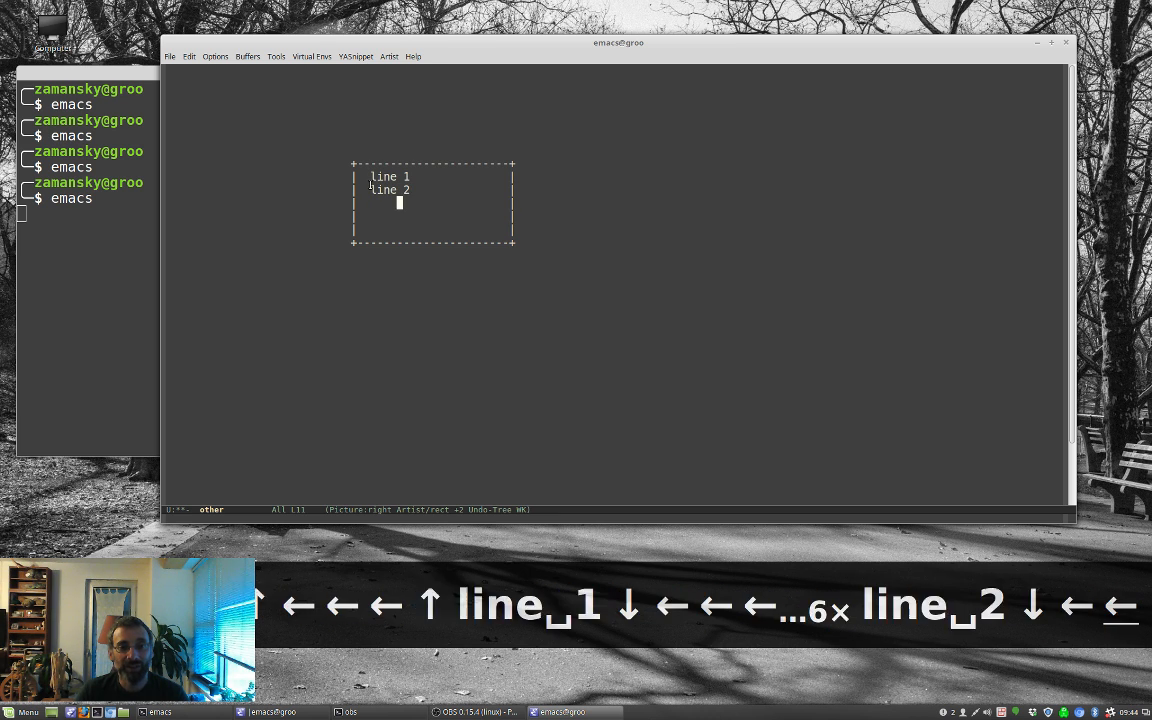
text(line)
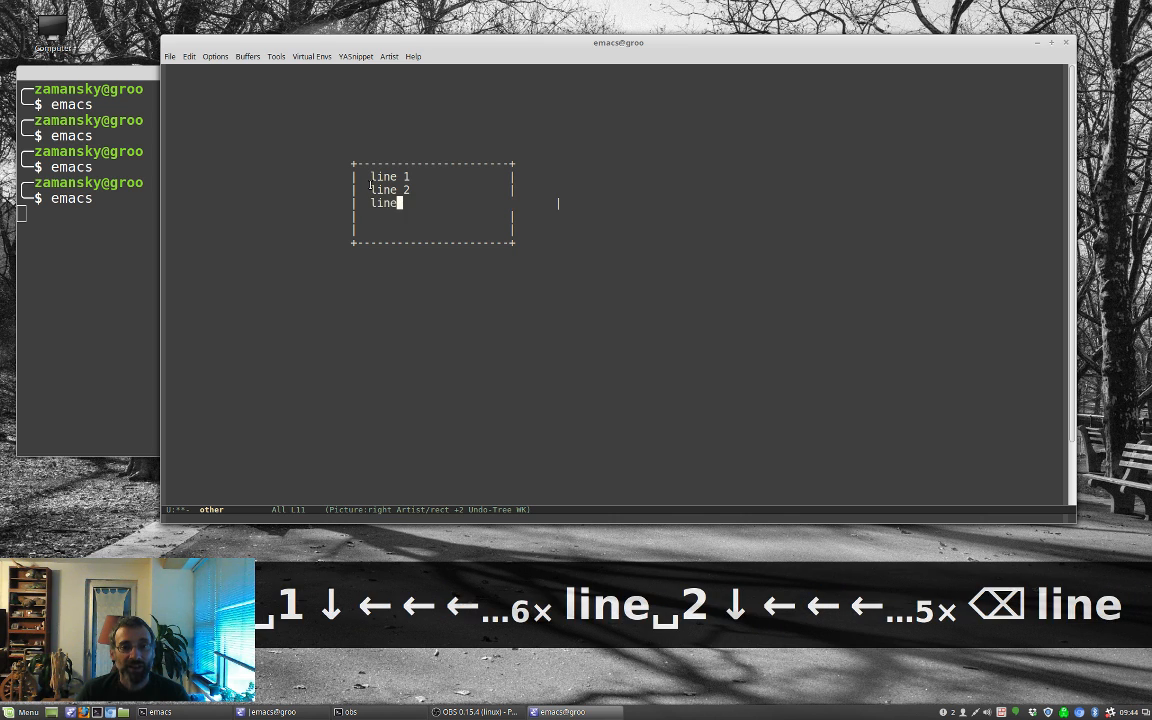
text(3)
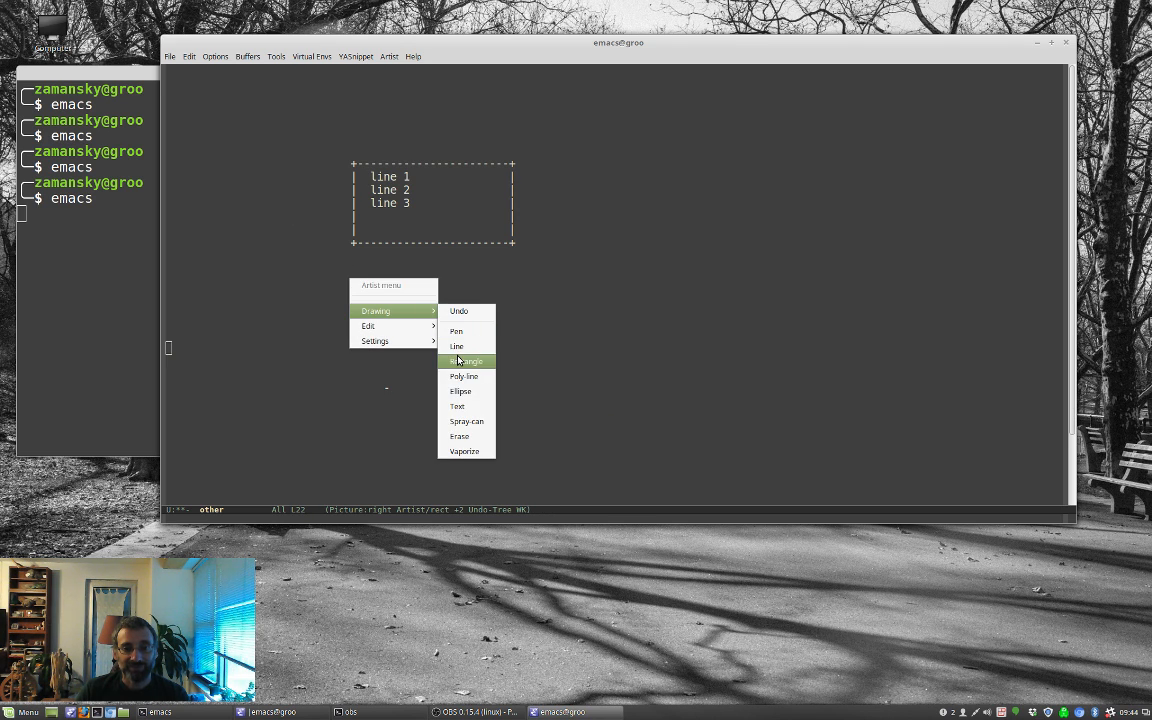
click(464, 360)
text(artist mdo)
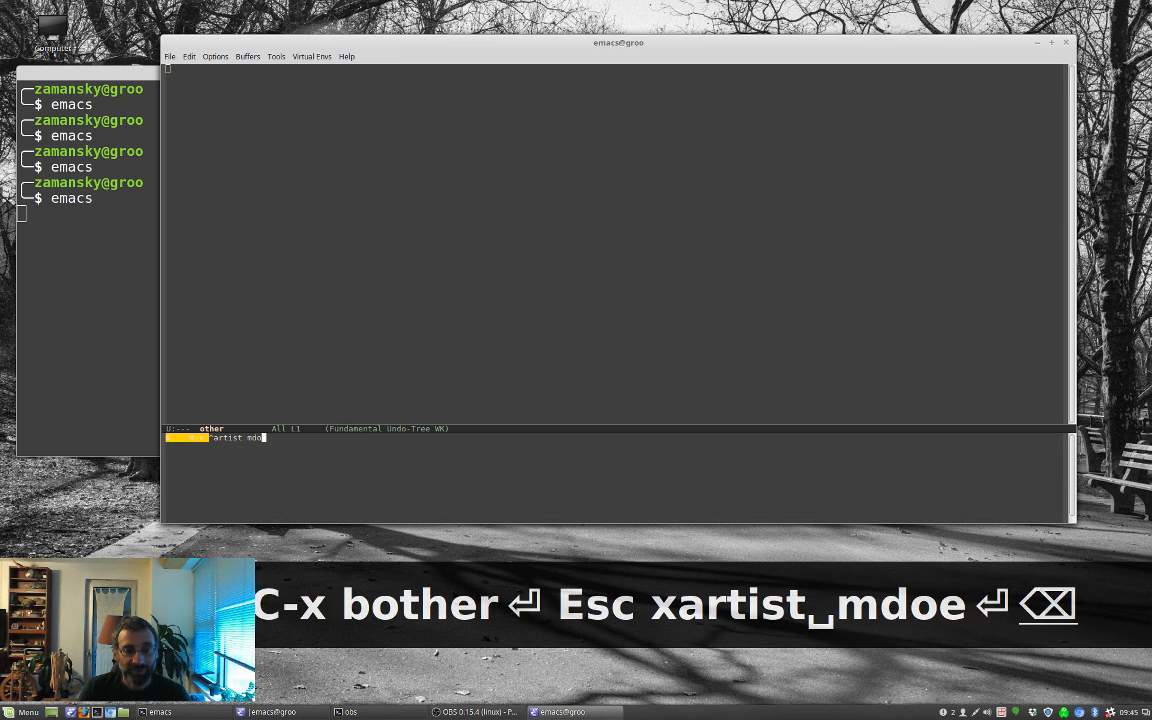
Draw further dotted boxes below the first and label them with the numbers 1, 5 and 4.
key(Return)
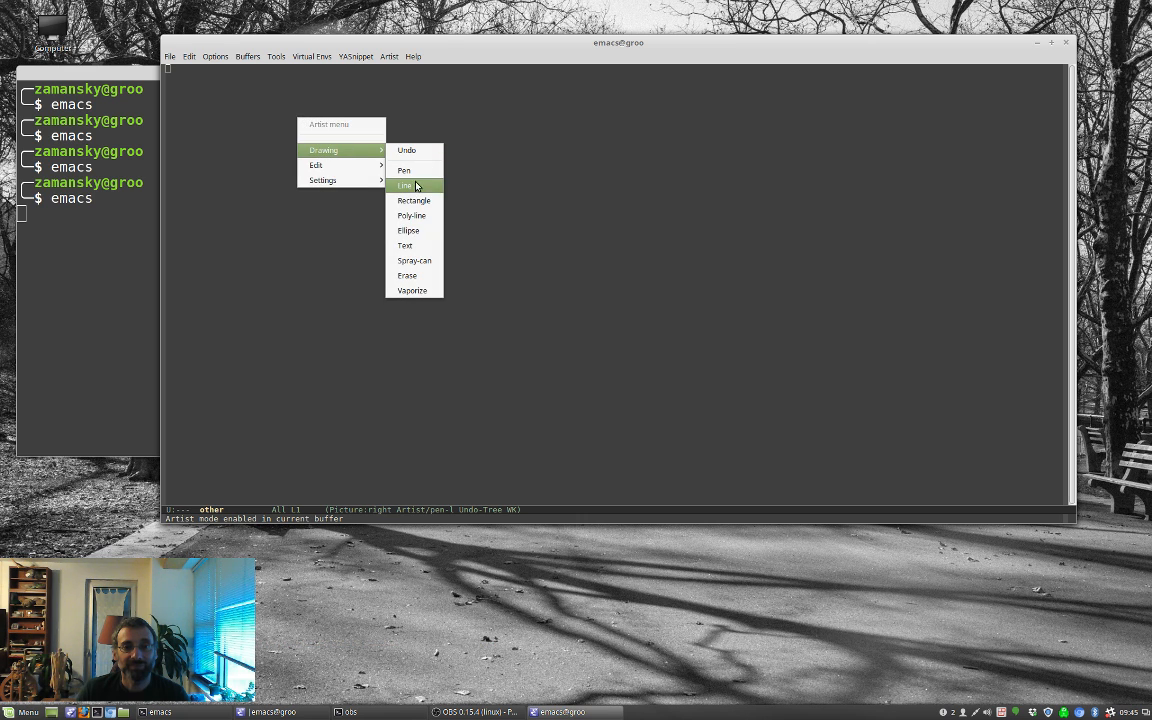
click(412, 200)
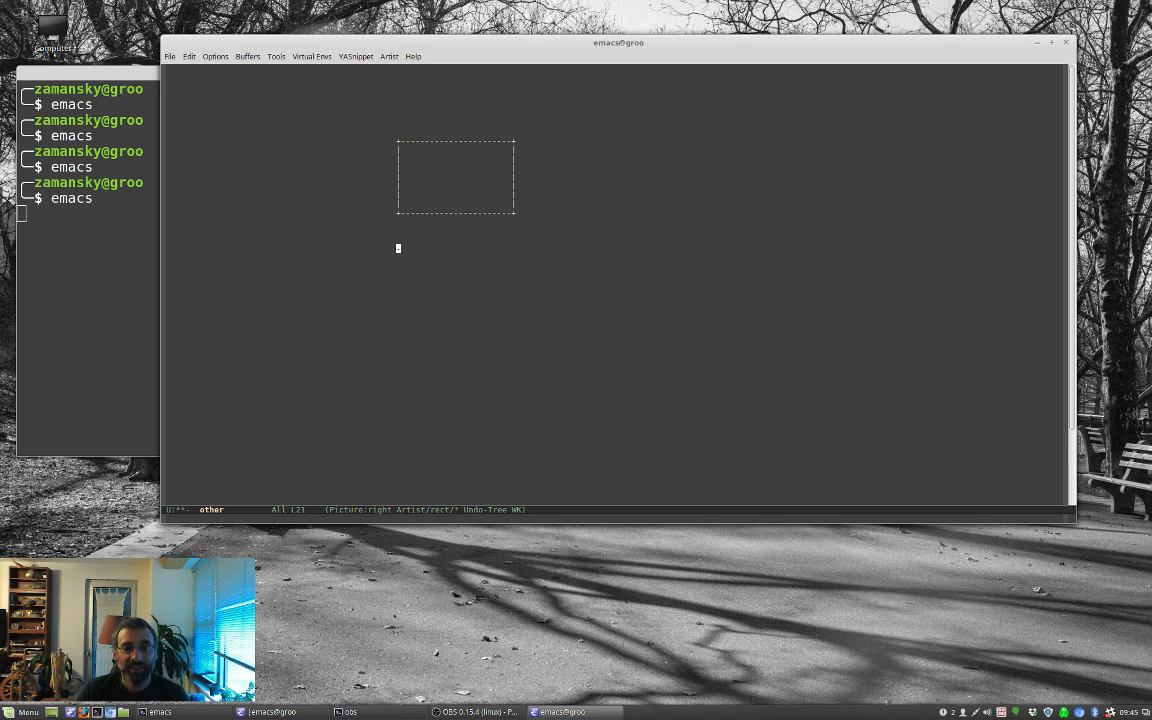
drag(398, 248, 518, 292)
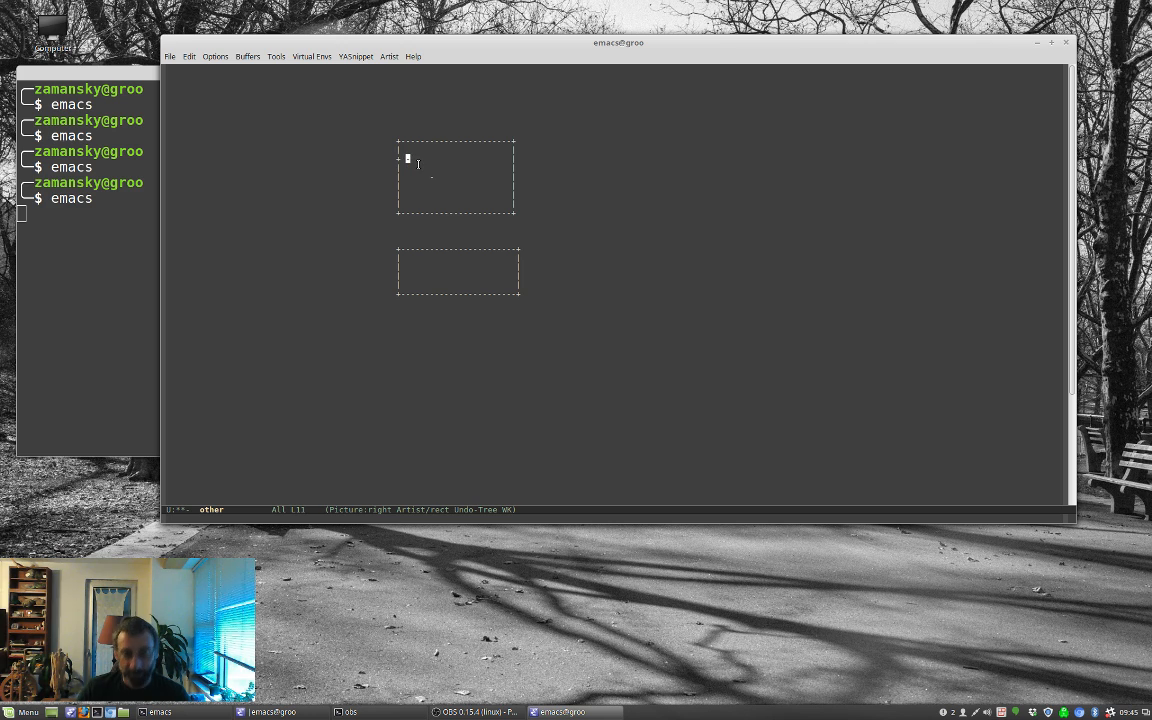
text(1)
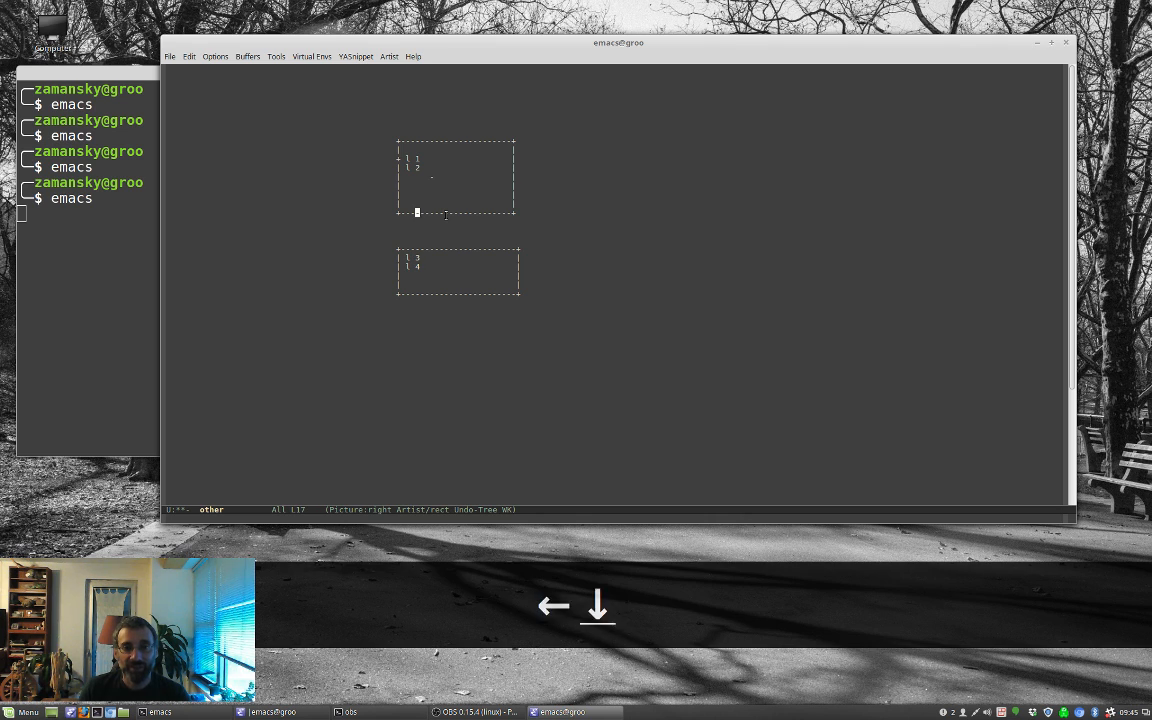
key(Down)
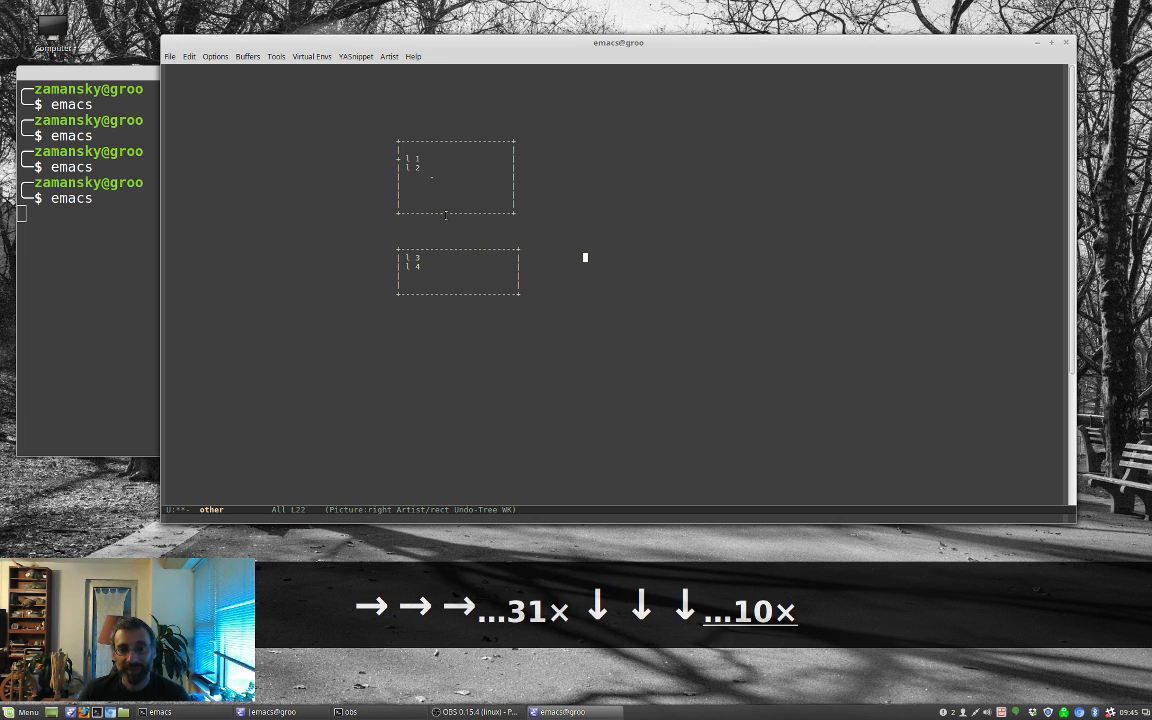
text(l 5)
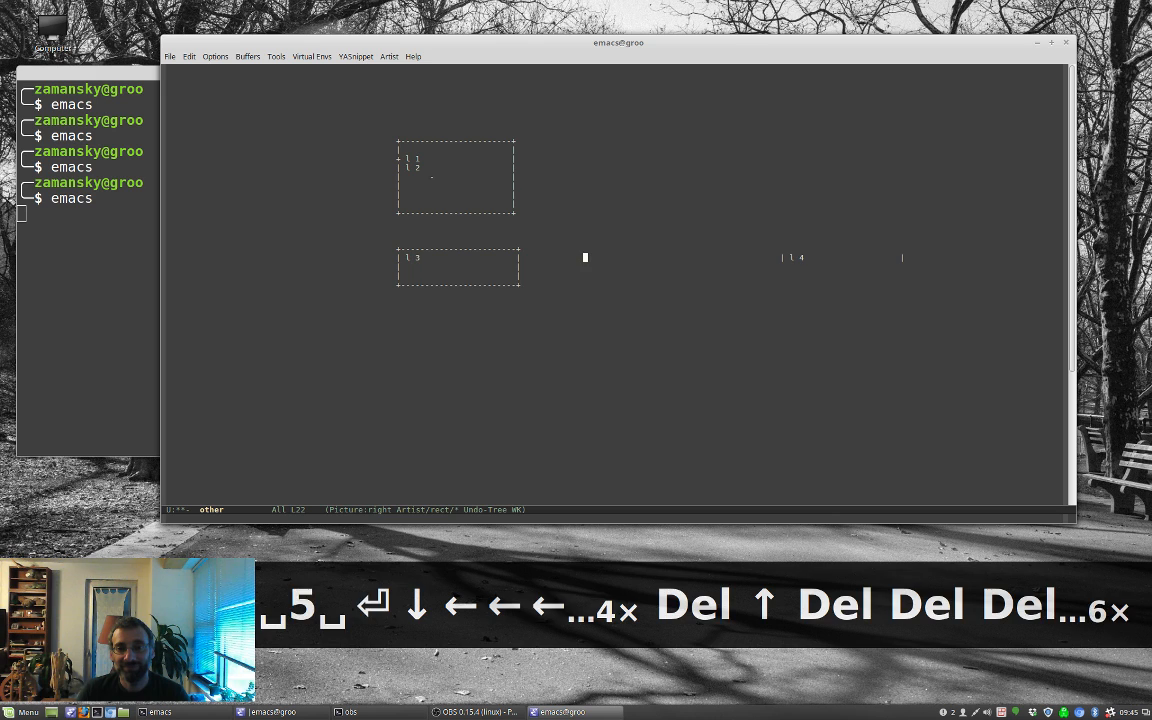
text(l4)
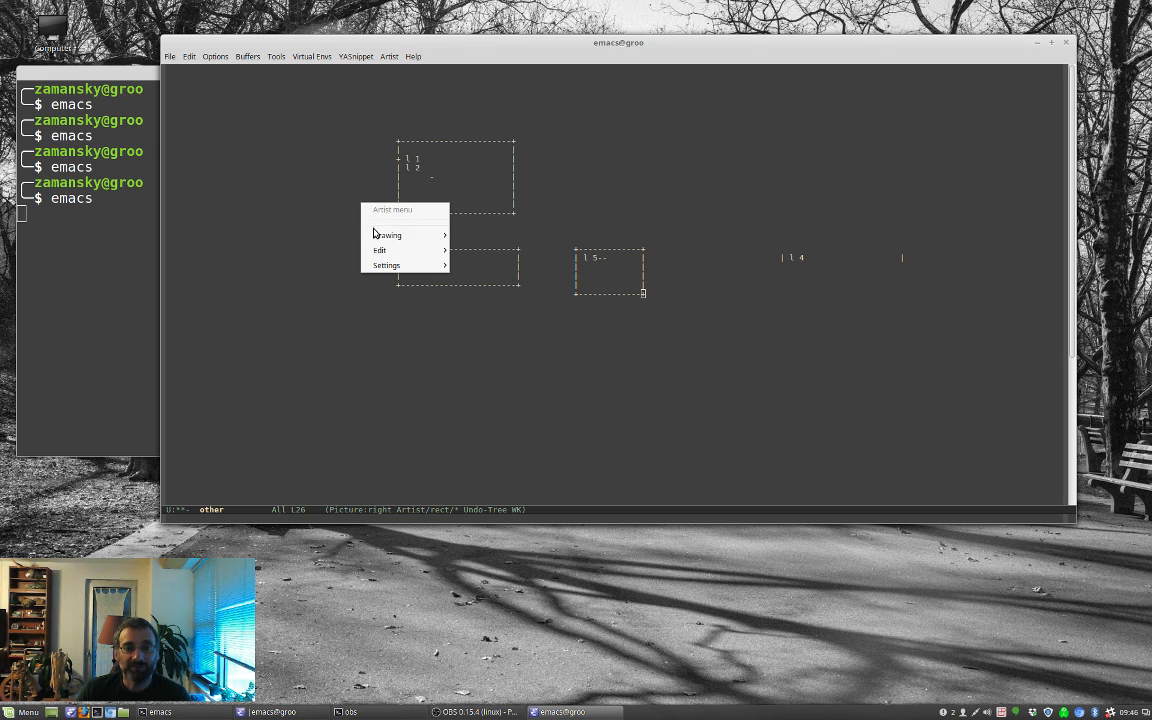
With the Line tool, draw lines connecting the top box to the boxes below.
click(388, 236)
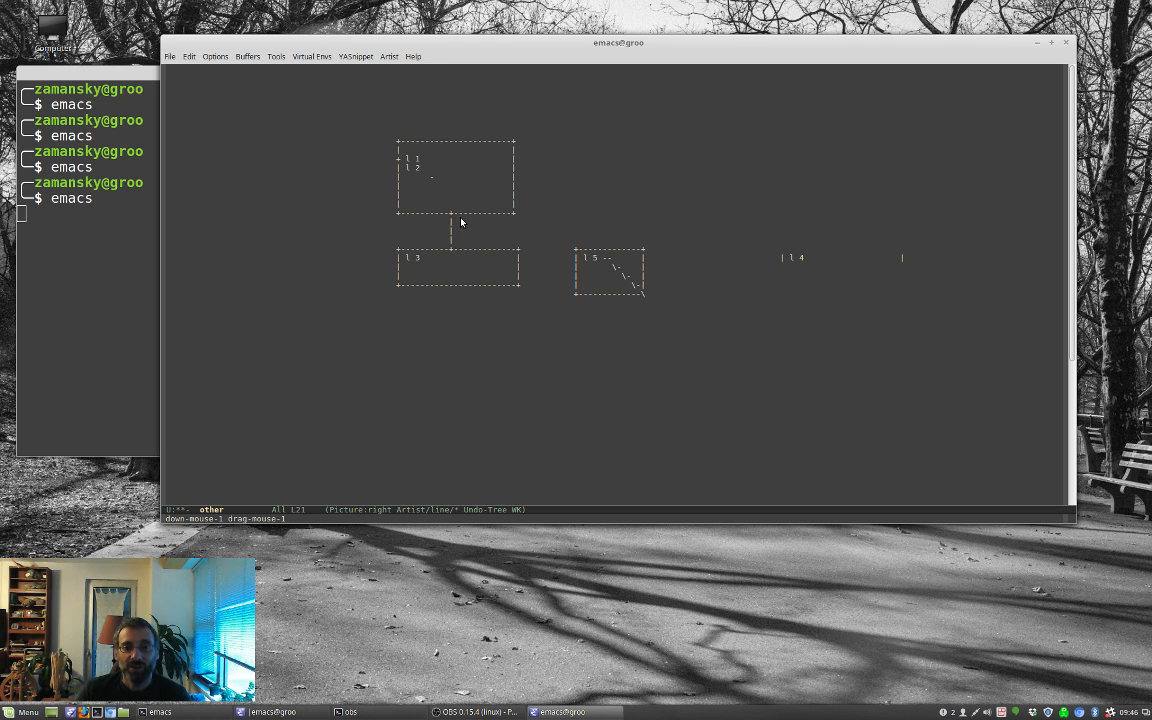
drag(452, 230, 618, 220)
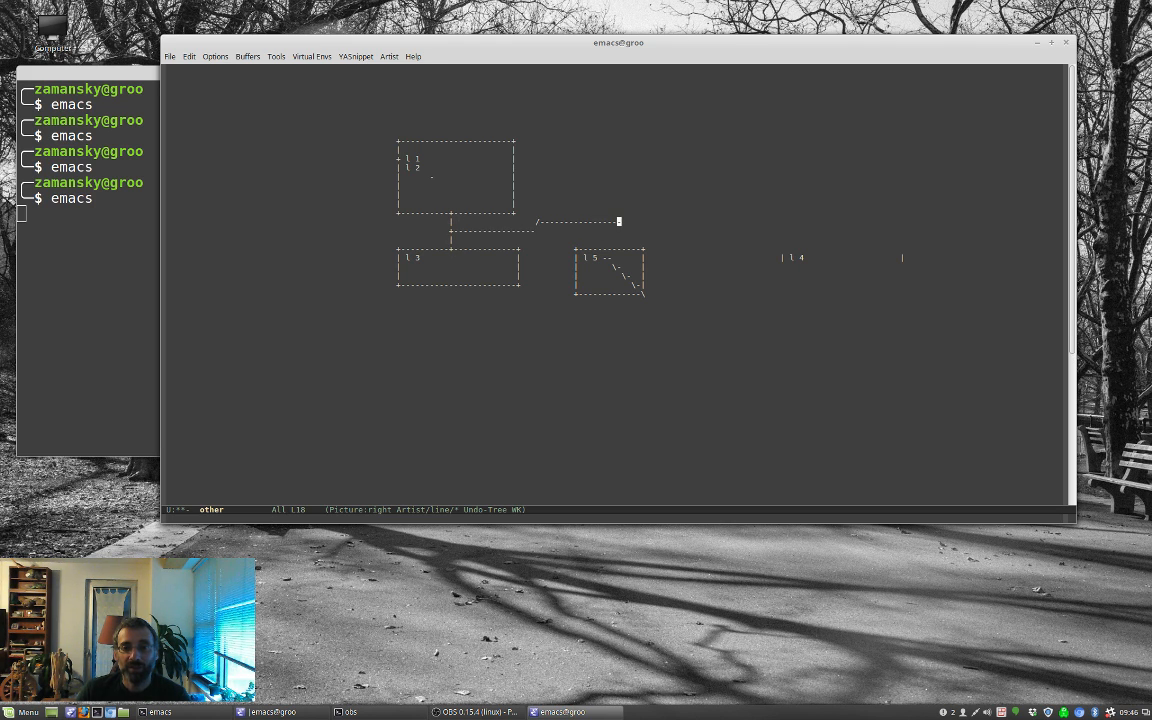
drag(618, 220, 618, 244)
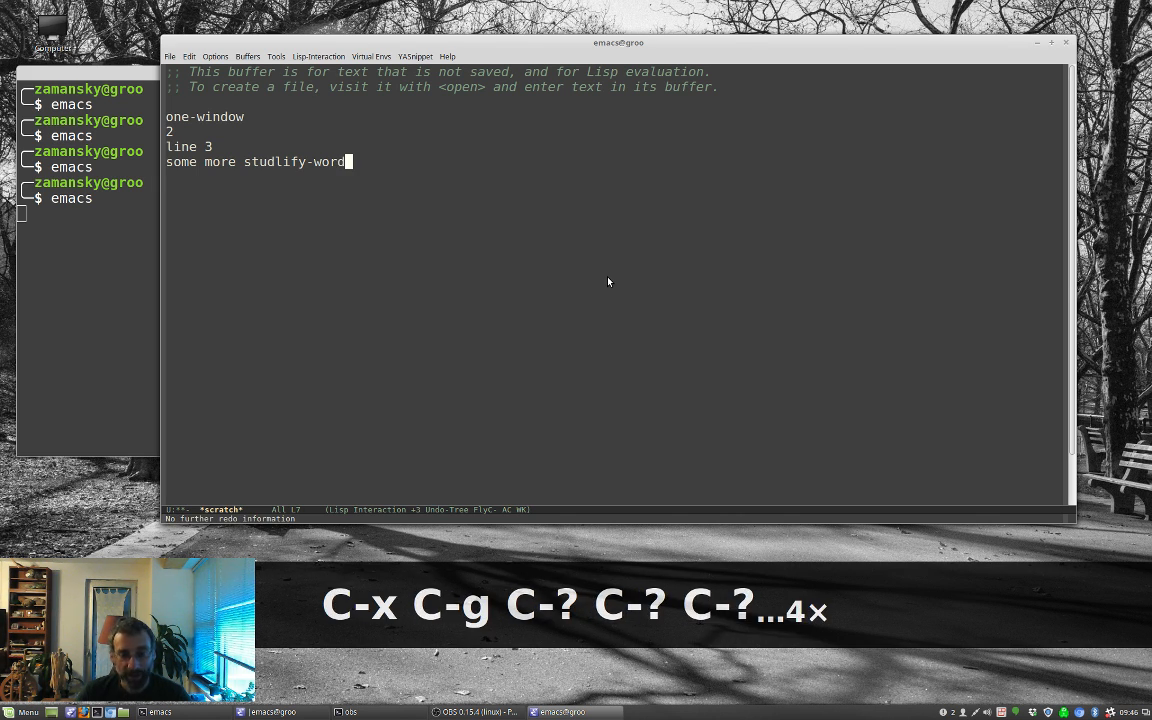
In *scratch*, undo back to line 3 via C-x u and type 'this is a new line', branching the history.
key(C-x u)
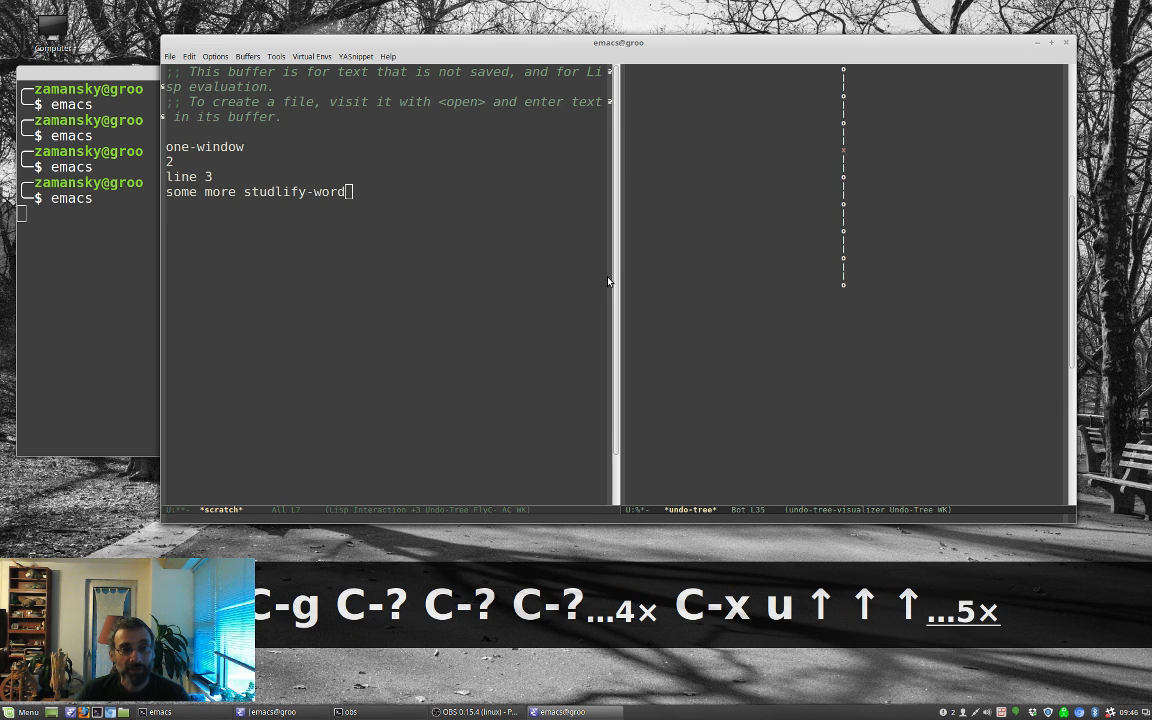
key(C-x u)
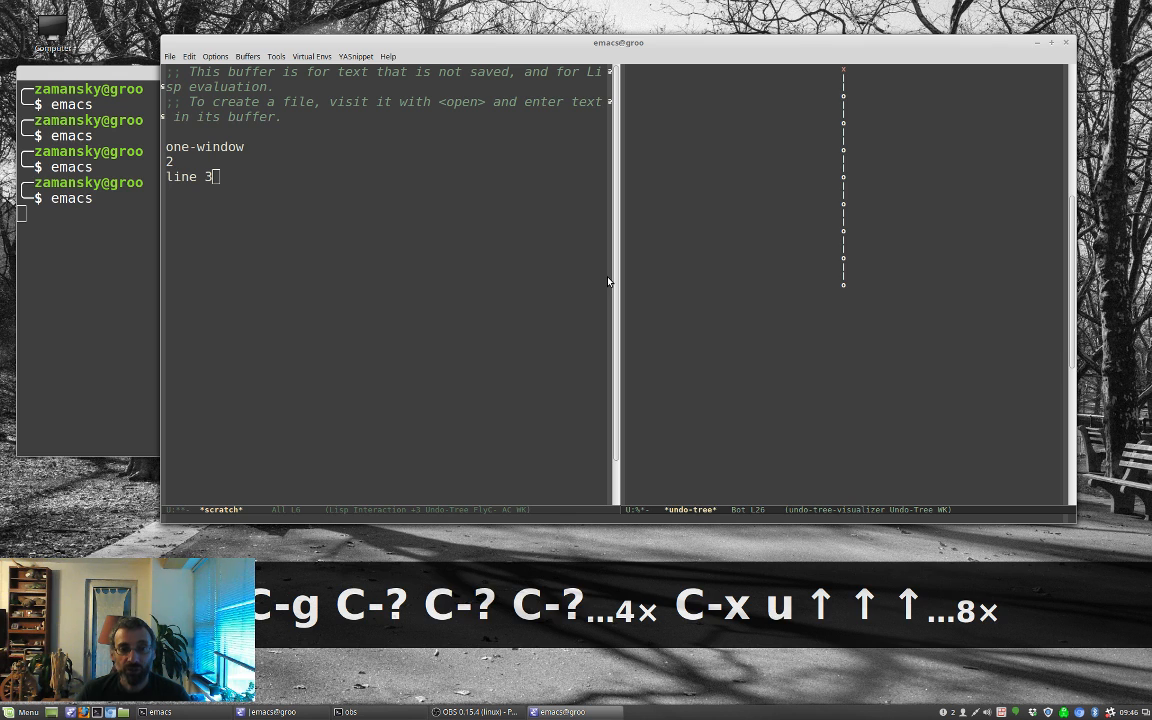
key(q)
text(t)
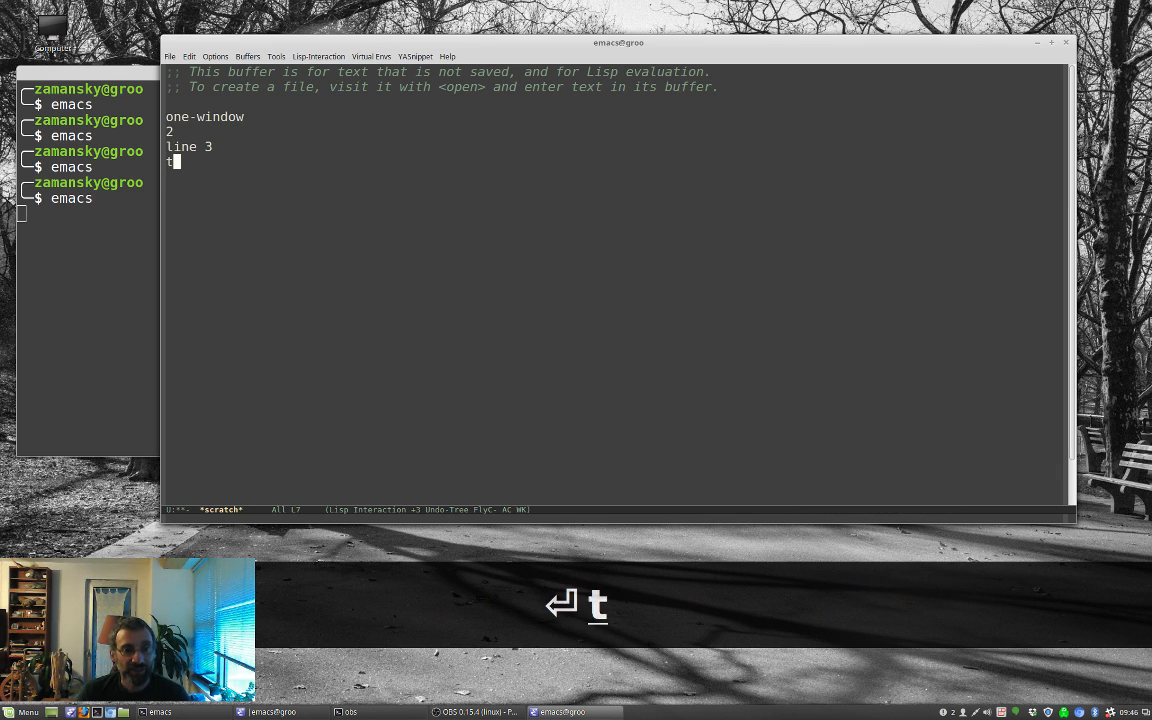
text(his is a new line)
text(and more new stuff in this branch)
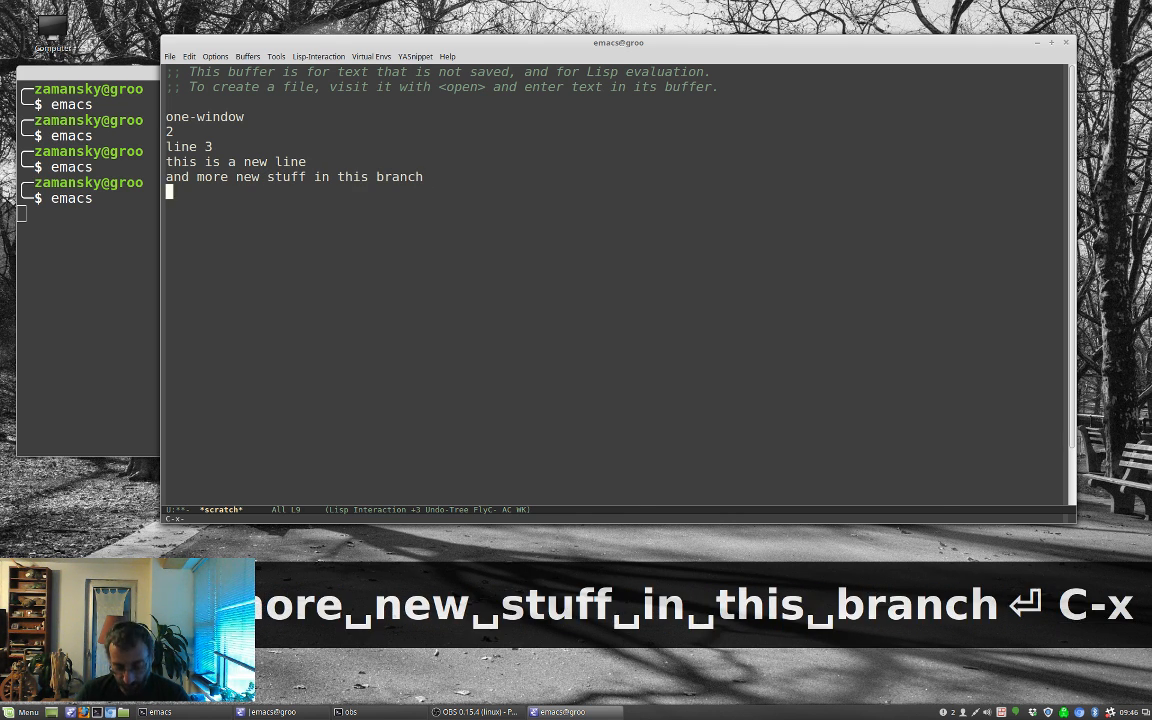
Reopen the visualizer, switch back to the original 'studlify-word' branch and type a line about the original branch.
key(C-x u)
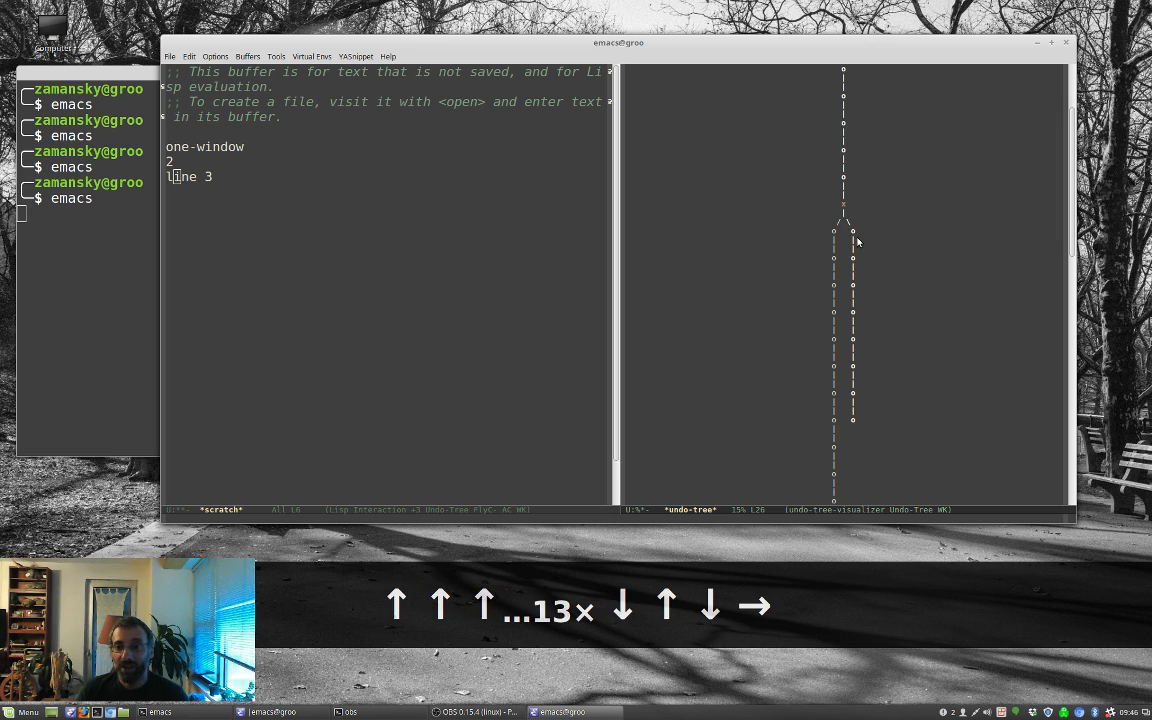
text(some more studlify-word)
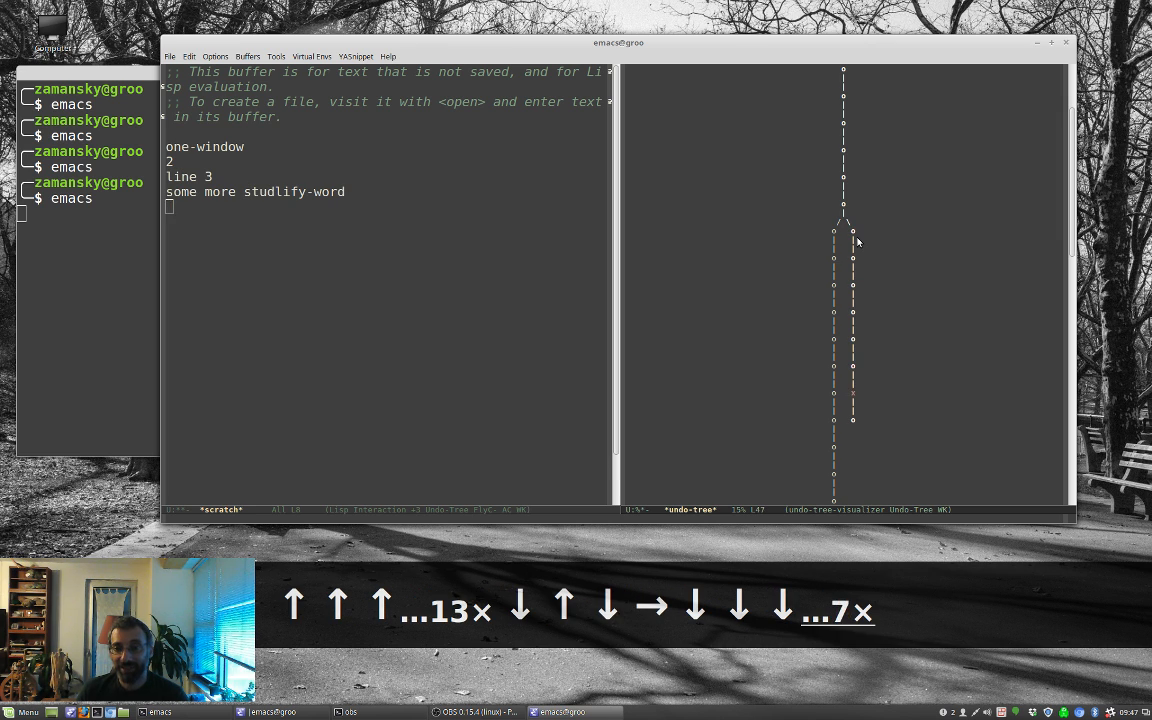
key(q)
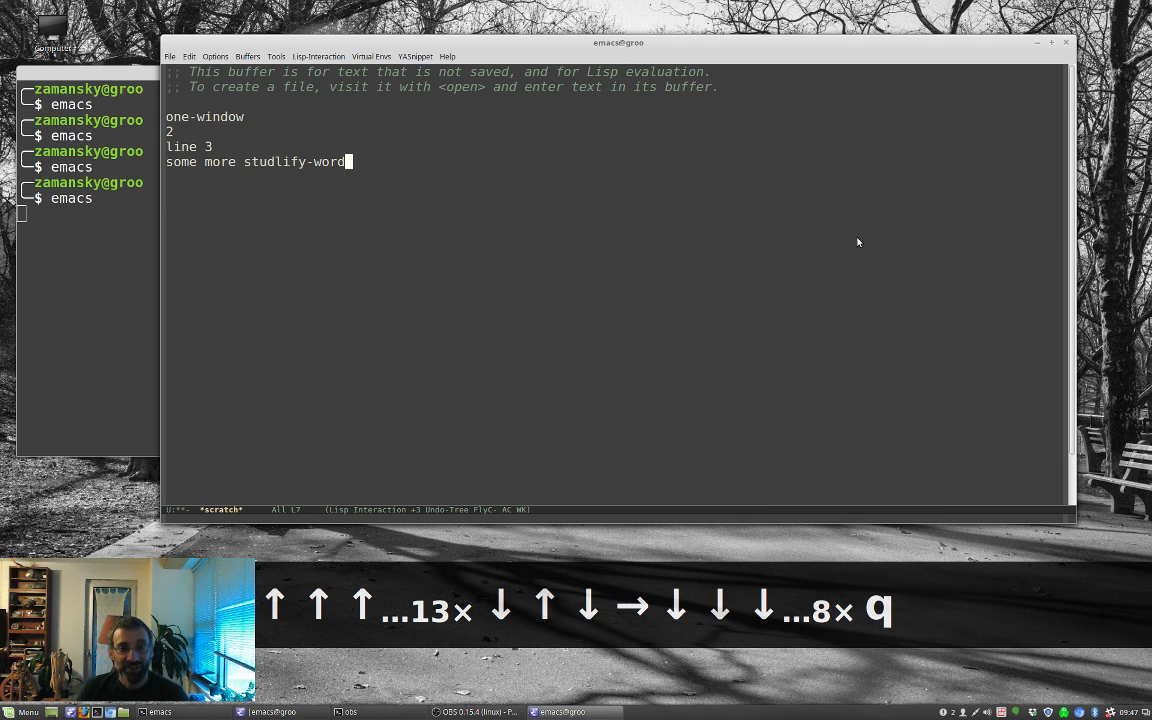
text(now we're on the origi)
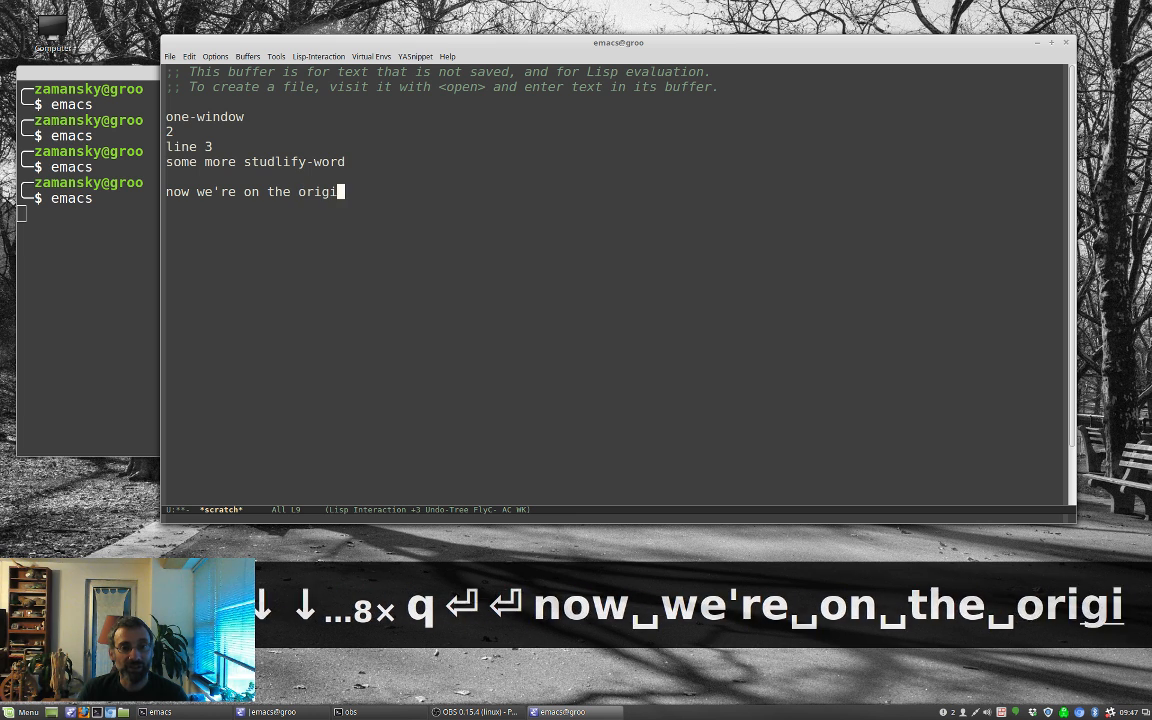
text(nal branch)
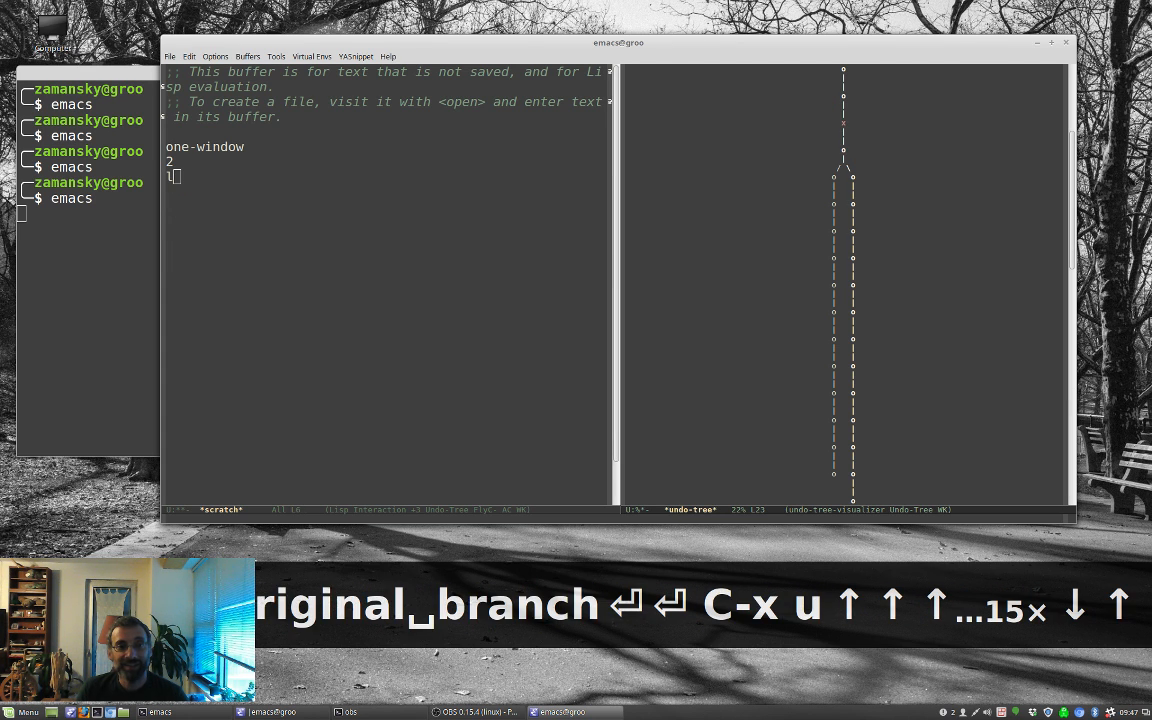
Undo to line 3 again and type a third variant ending 'this is a new line'.
key(q)
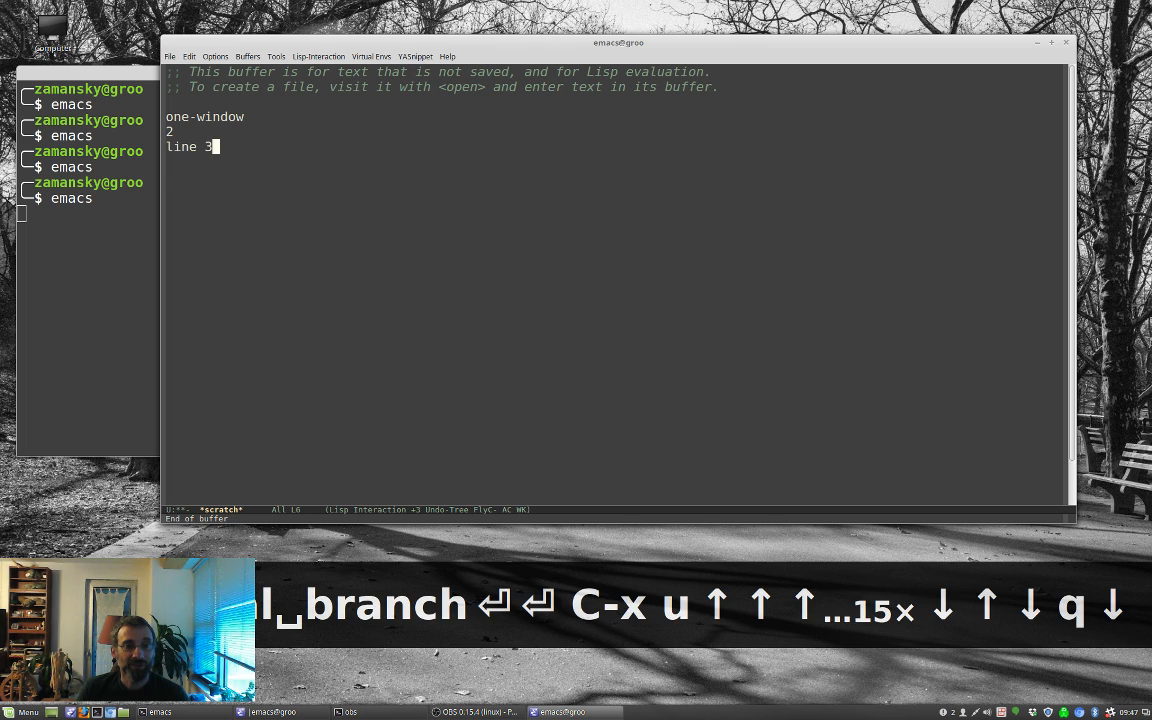
text(and here we're chaning things altogether)
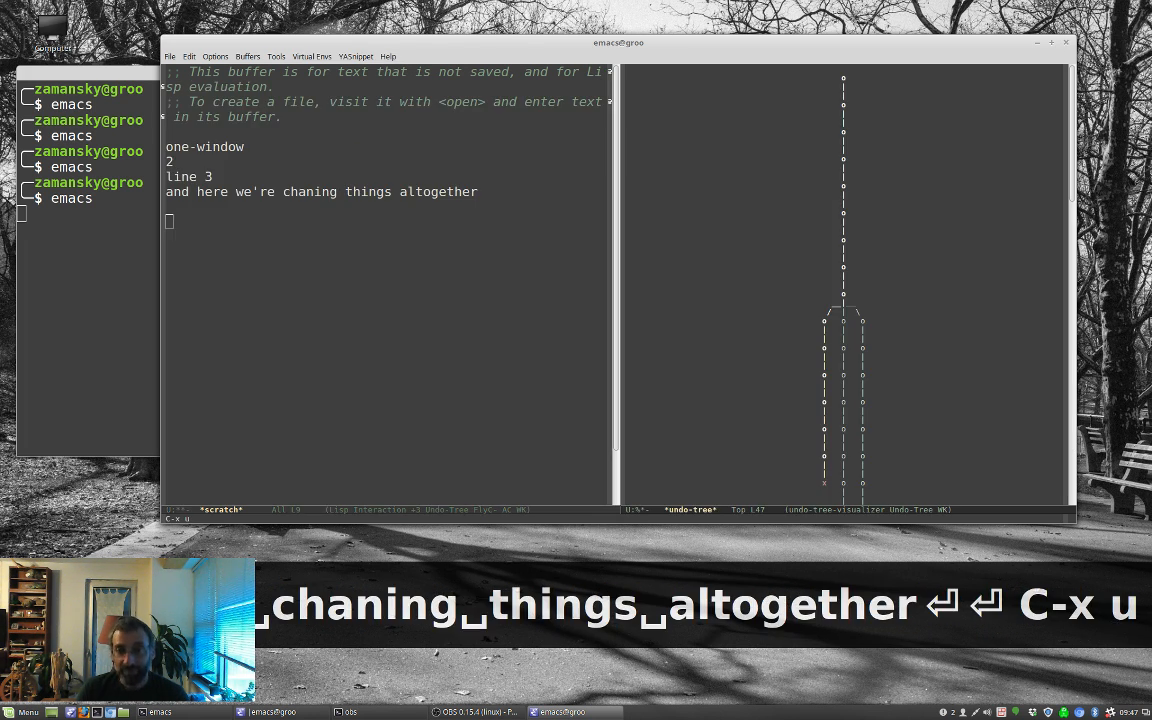
key(C-x u)
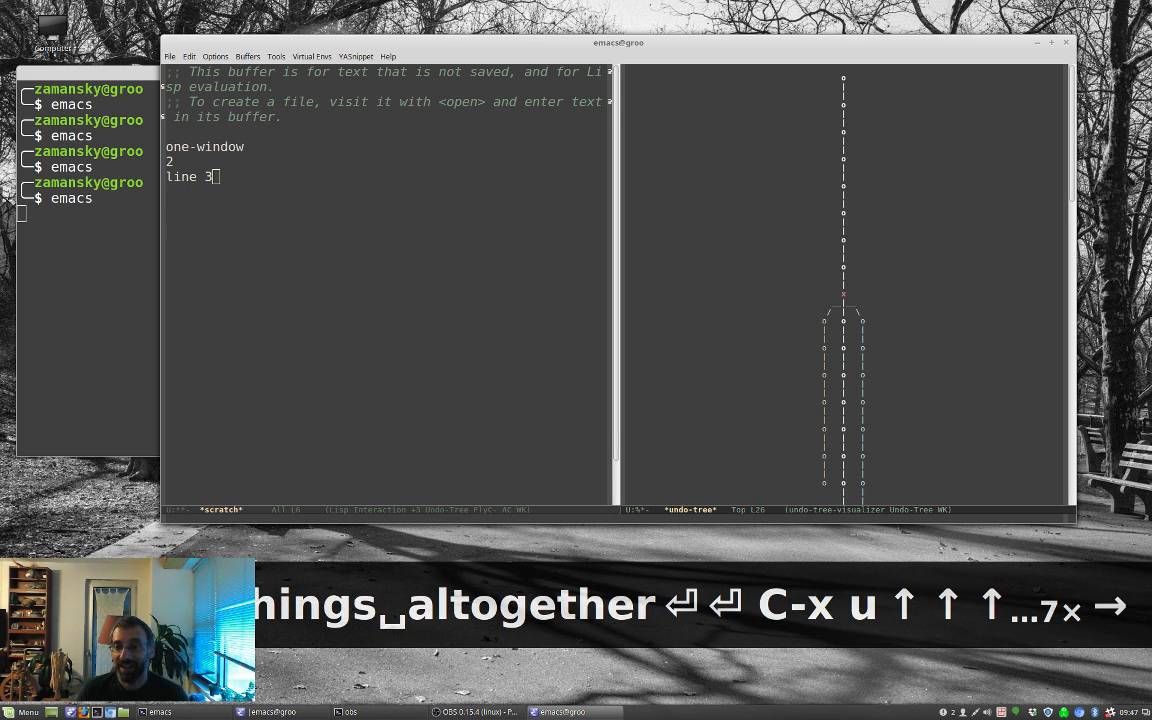
text(this is a new line)
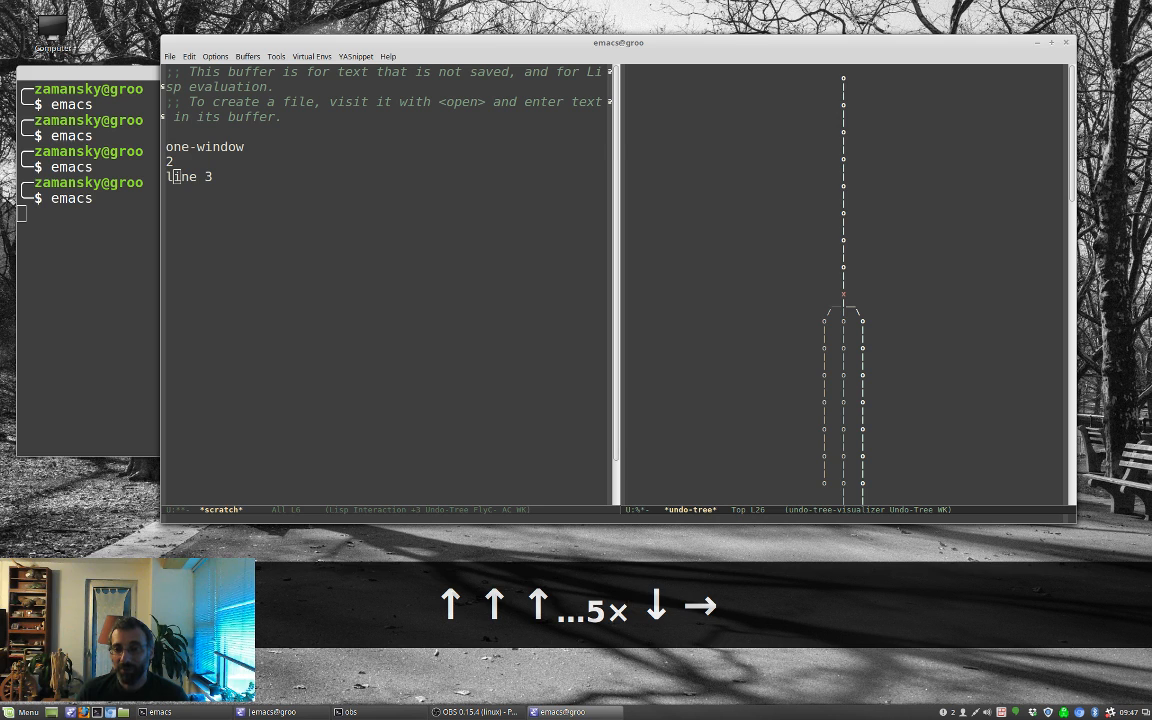
Browse the three branches with the arrow keys in undo-tree-visualize and leave the buffer at line 3.
key(Left)
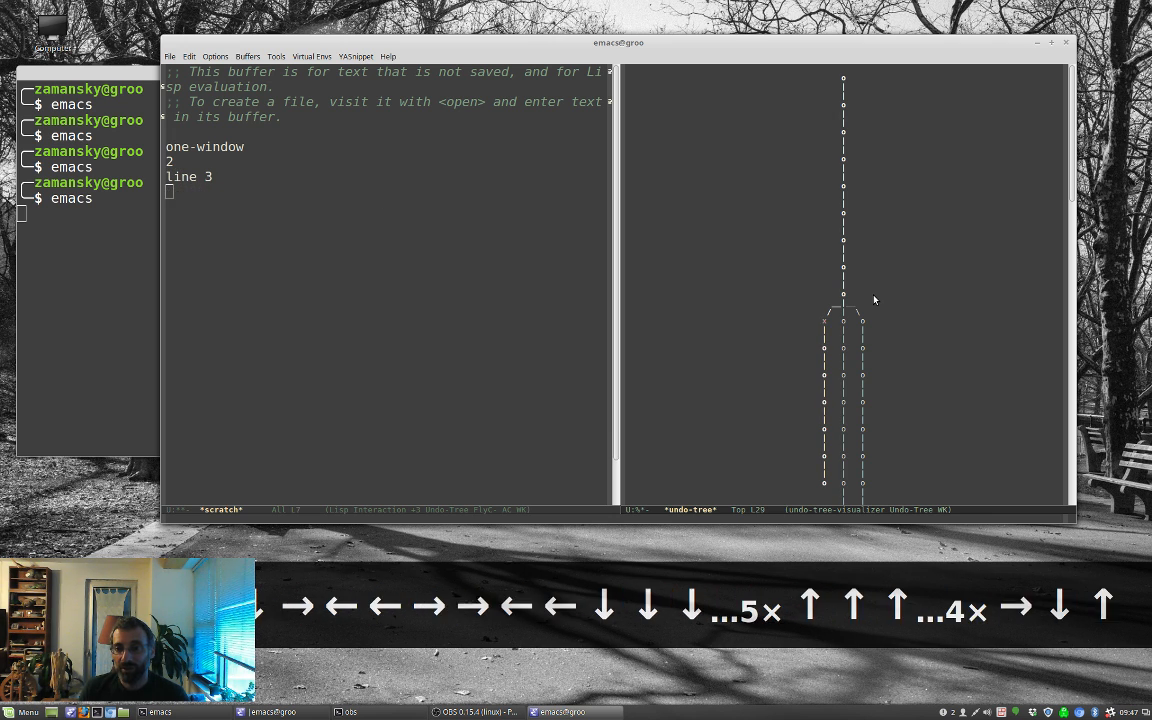
key(d)
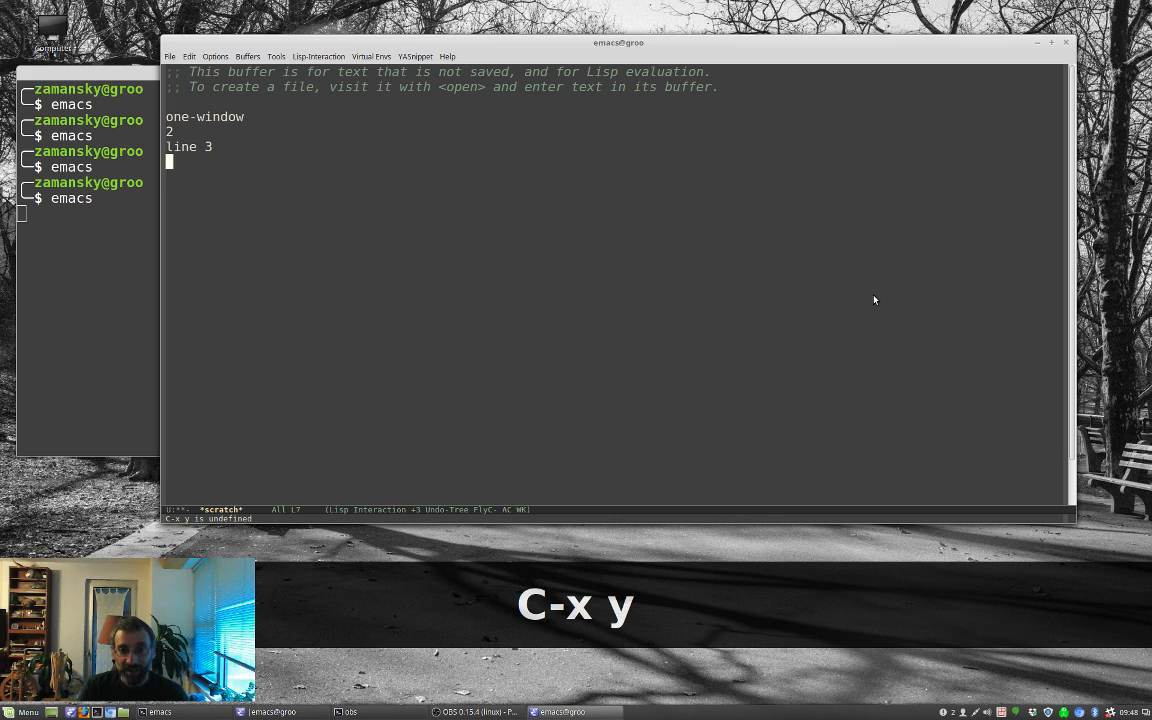
key(C-x u)
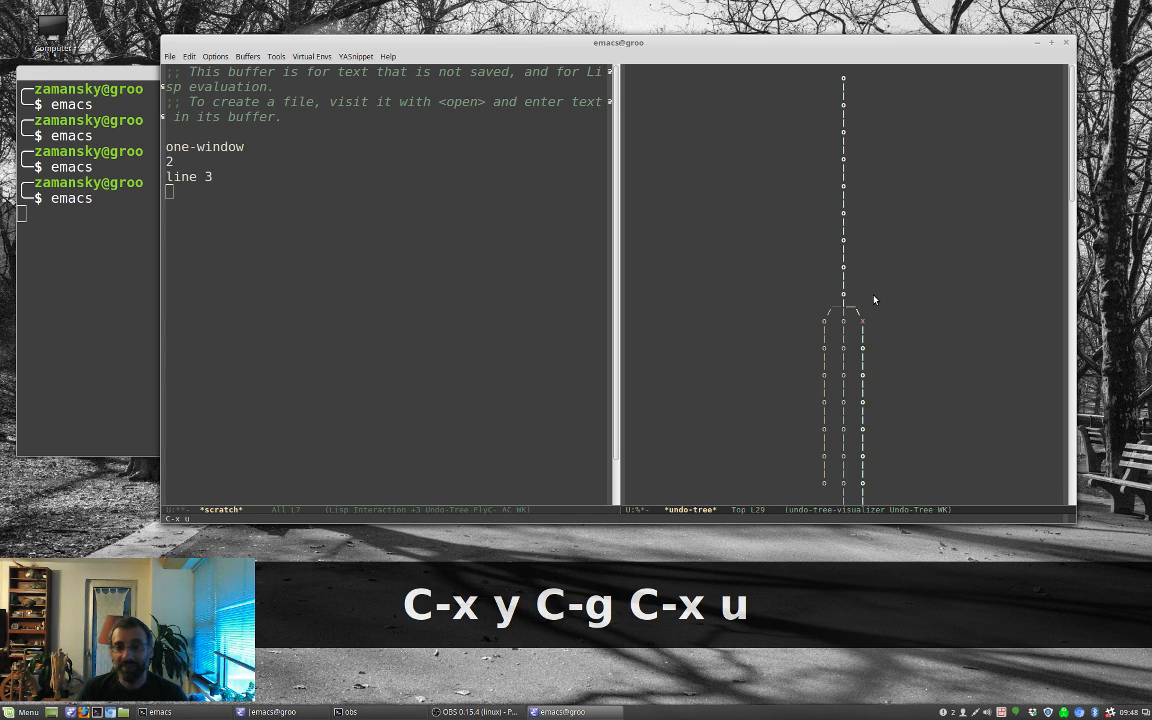